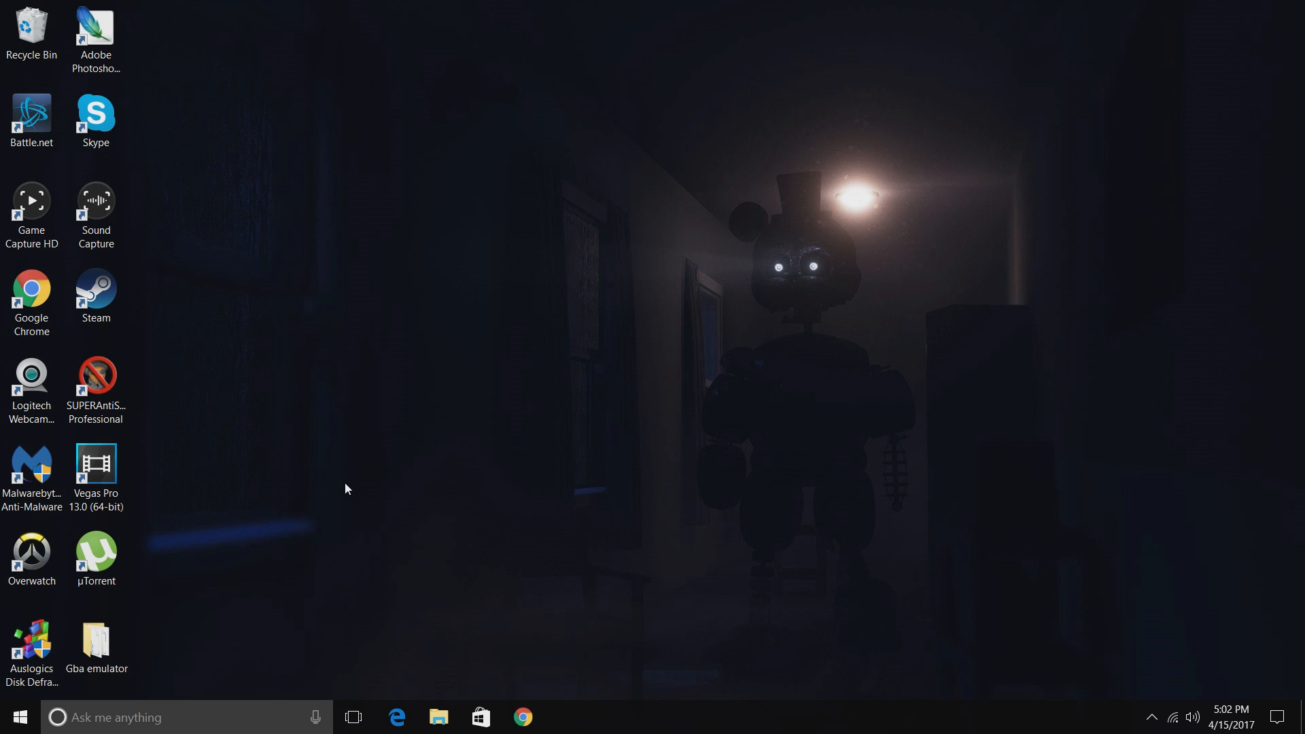
{"action": "mouse_move", "coordinate": [326, 563]}
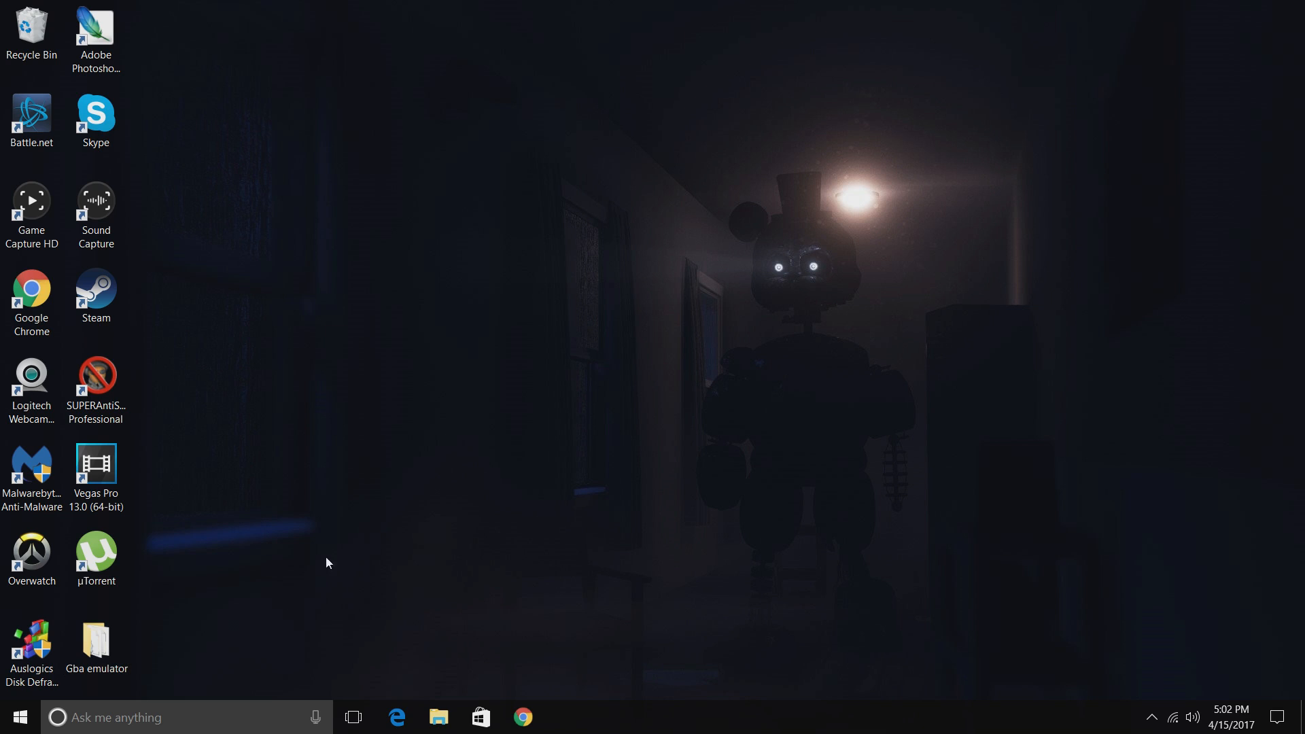
{"action": "mouse_move", "coordinate": [298, 516]}
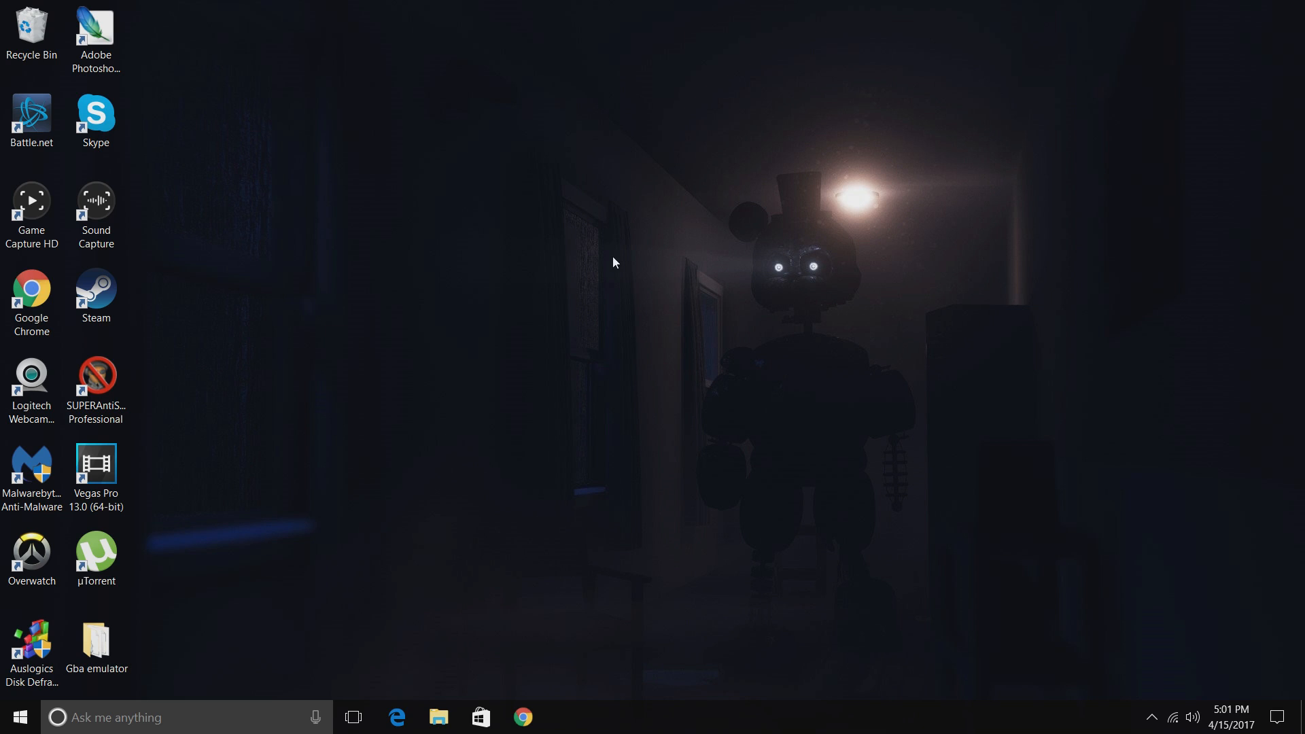
{"action": "mouse_move", "coordinate": [1191, 654]}
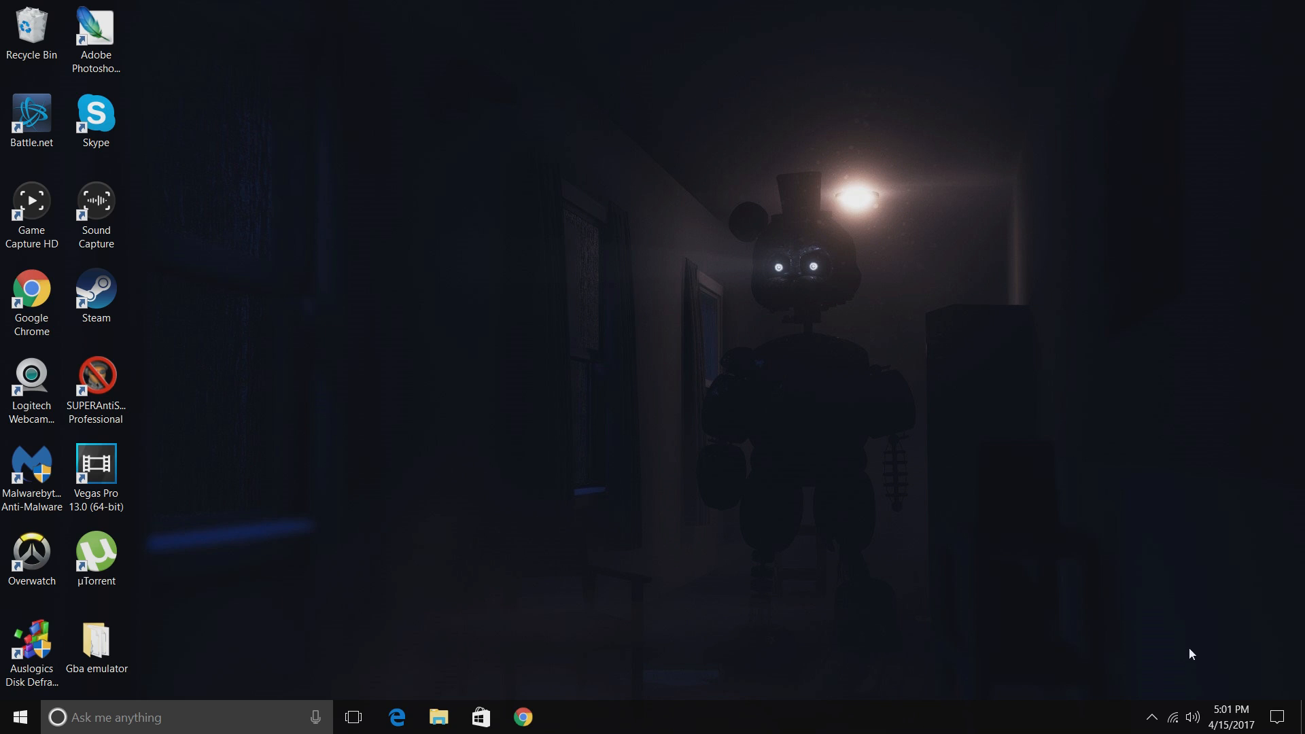
{"action": "mouse_move", "coordinate": [1193, 717]}
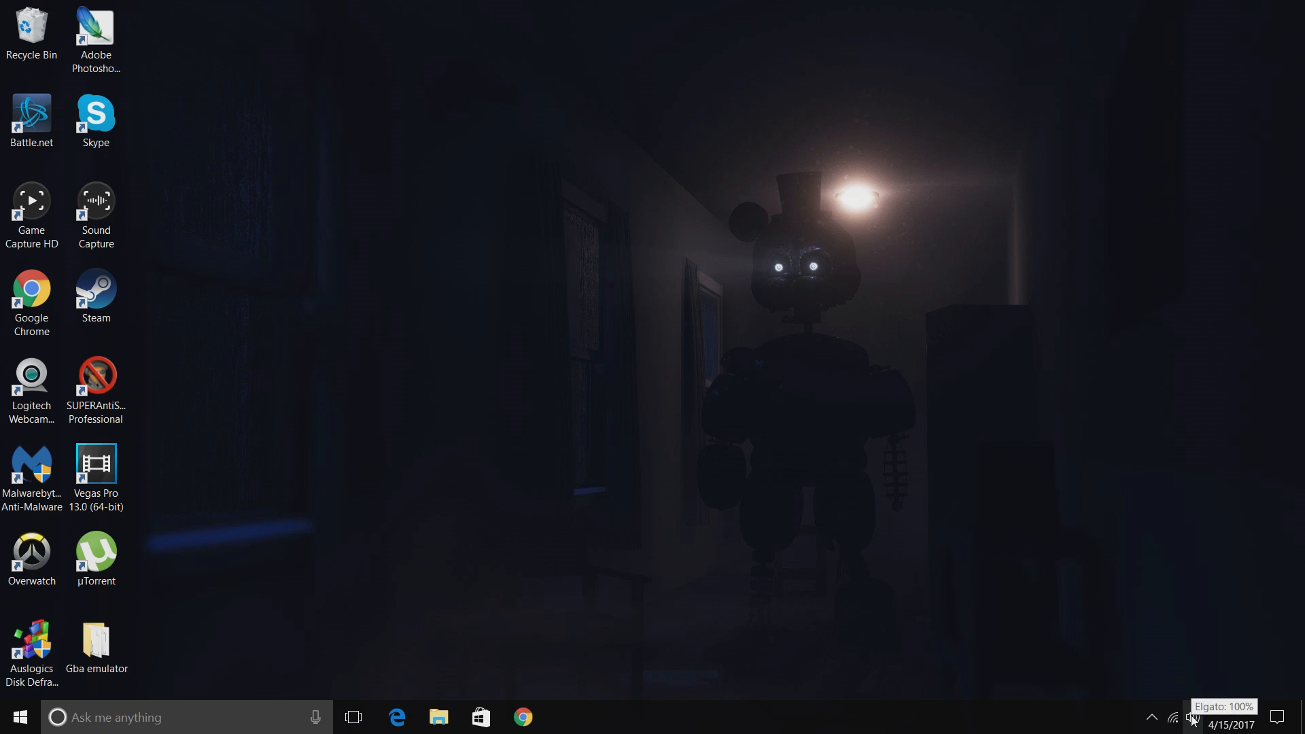
{"action": "mouse_move", "coordinate": [1174, 714]}
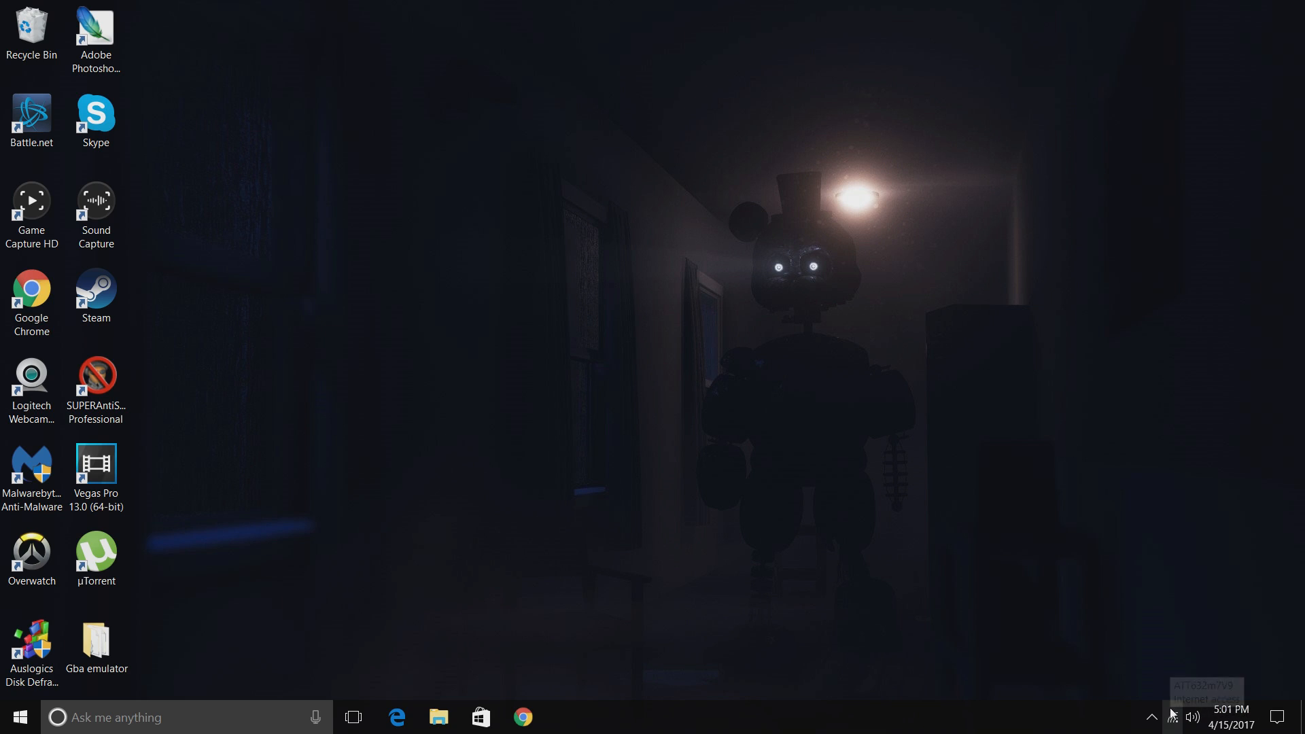
{"action": "mouse_move", "coordinate": [1174, 716]}
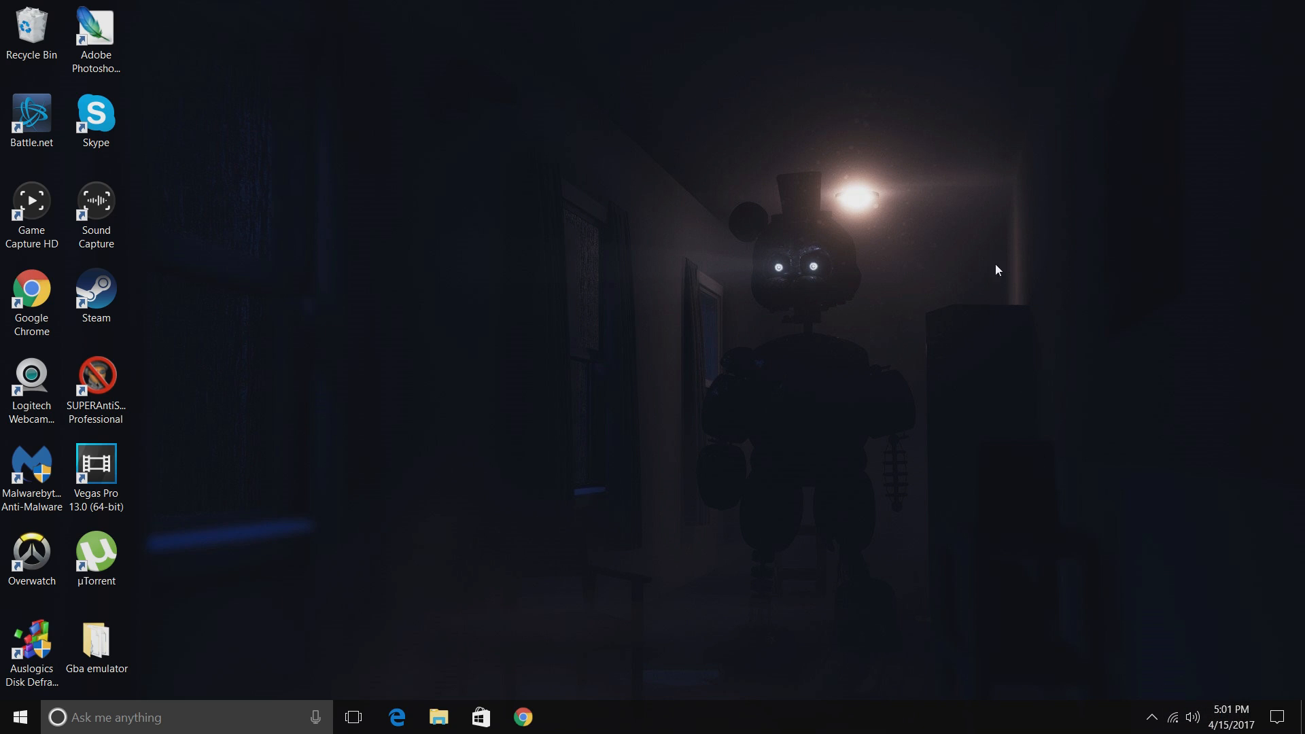
{"action": "mouse_move", "coordinate": [123, 633]}
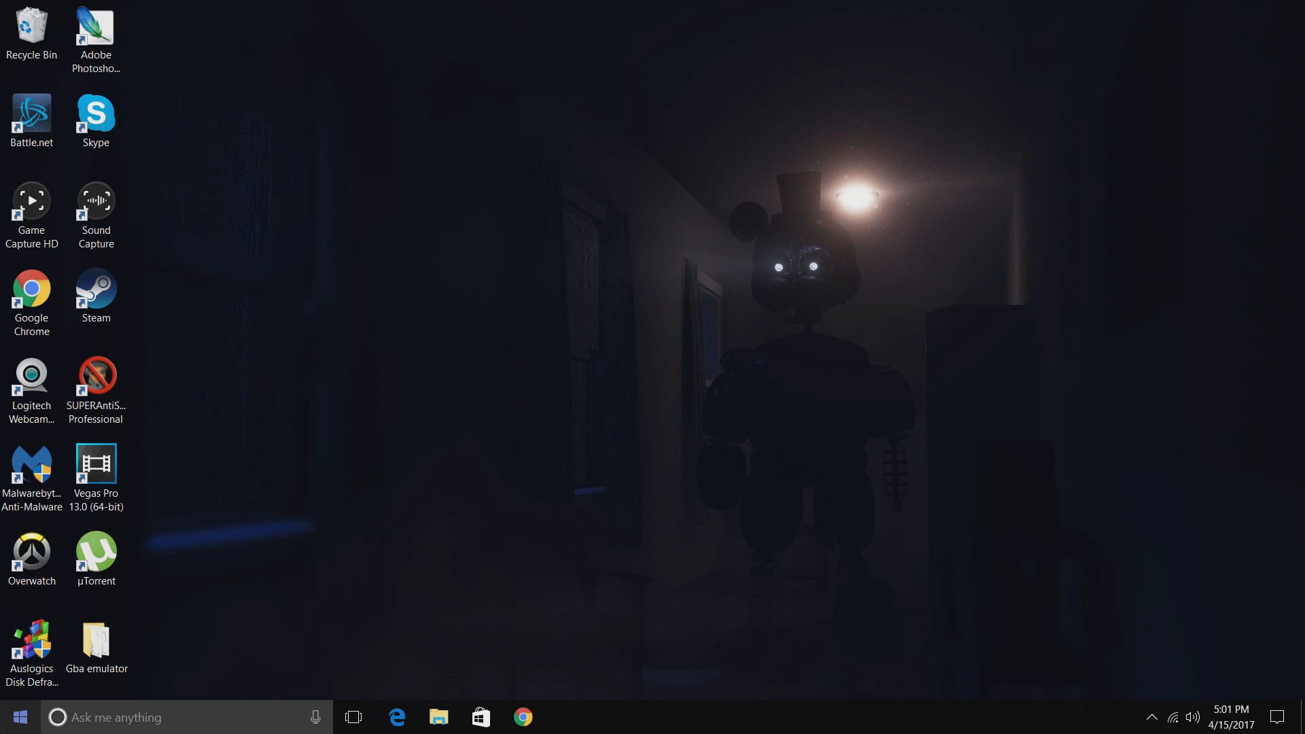
Step: Go from the Start menu through Control Panel and Network and Internet to Network and Sharing Center
{"action": "right_click", "coordinate": [19, 716]}
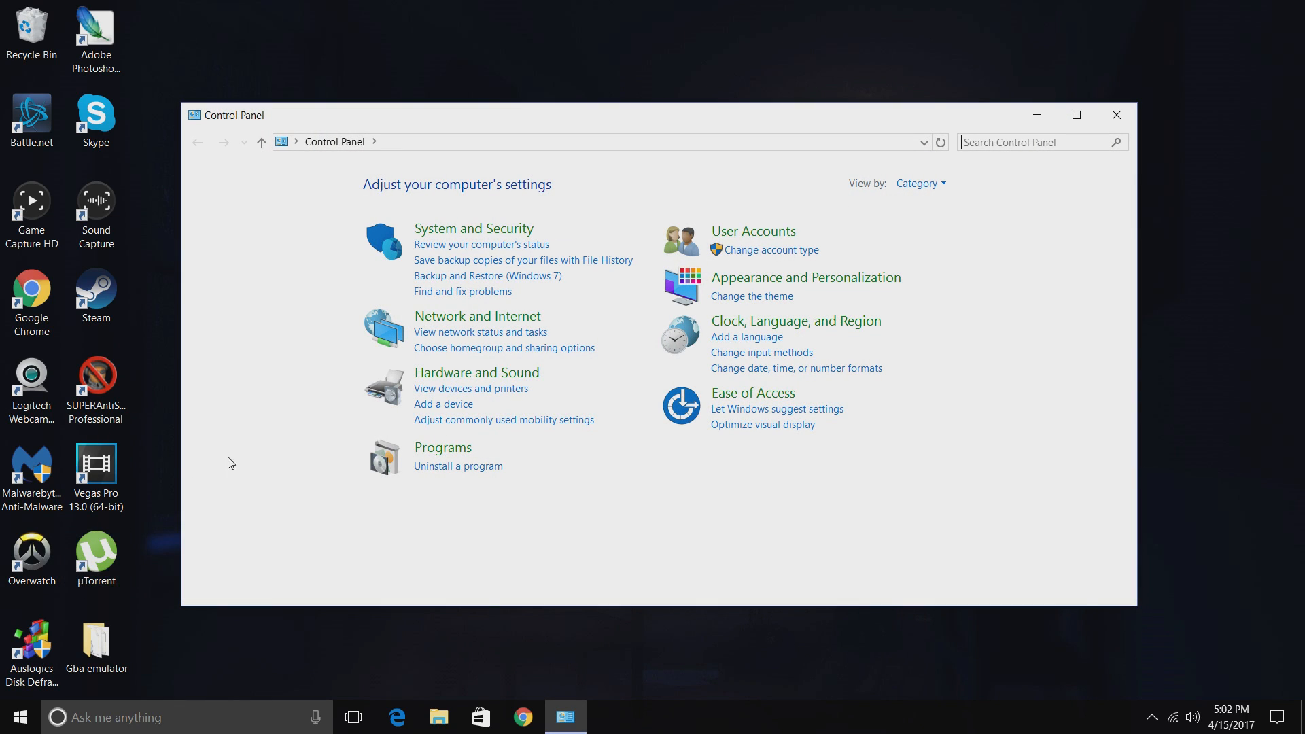
{"action": "left_click", "coordinate": [477, 315]}
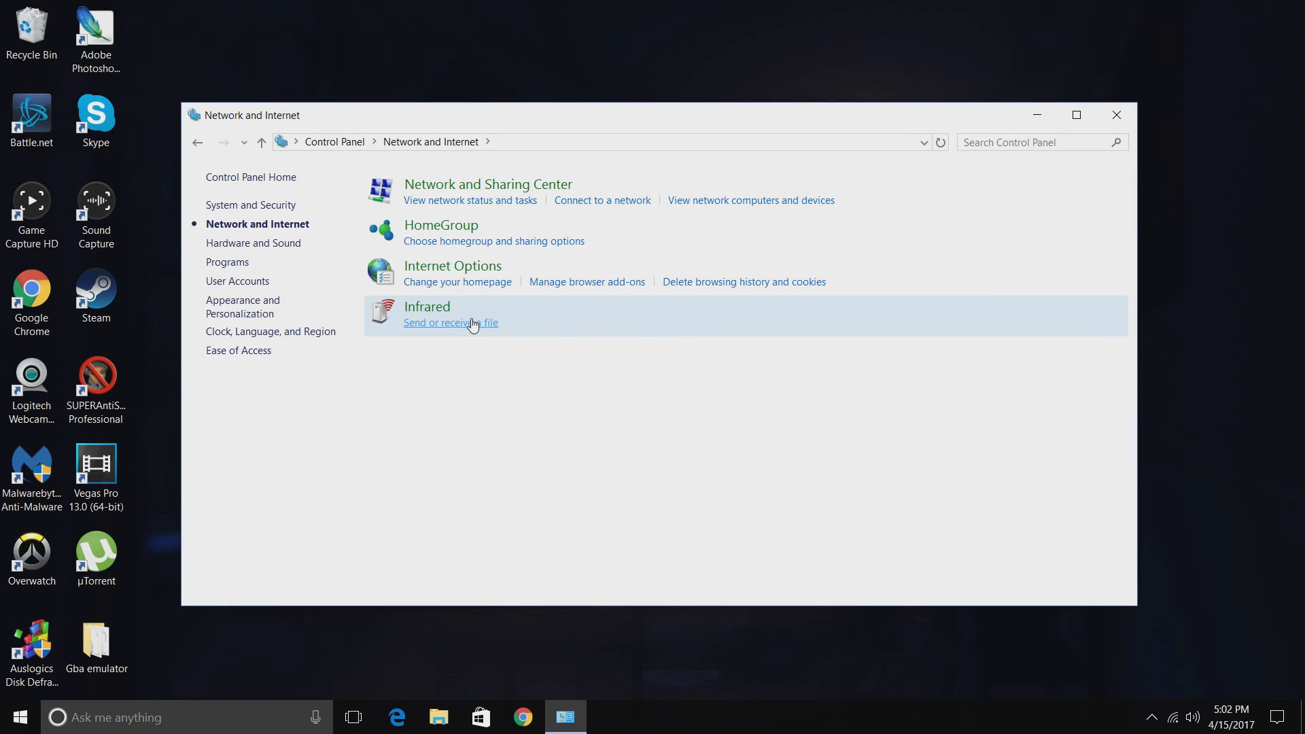
{"action": "mouse_move", "coordinate": [508, 189]}
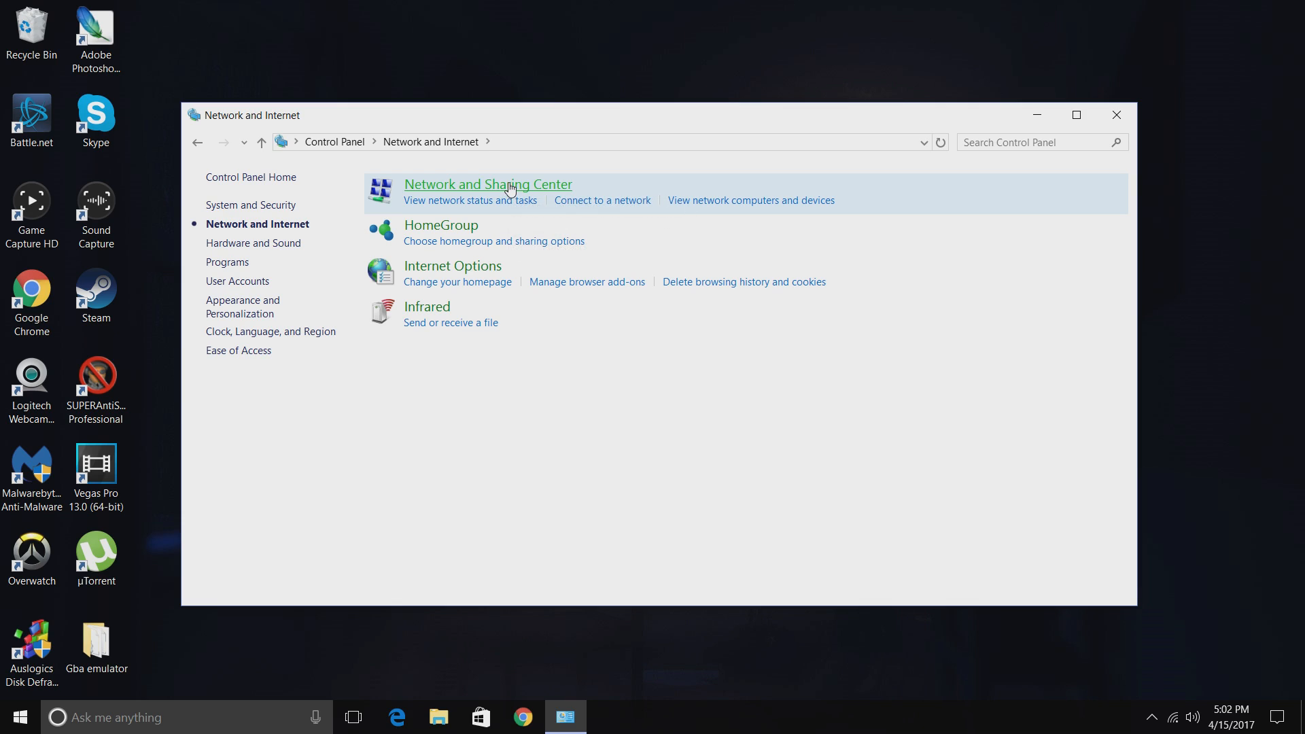
{"action": "left_click", "coordinate": [487, 184]}
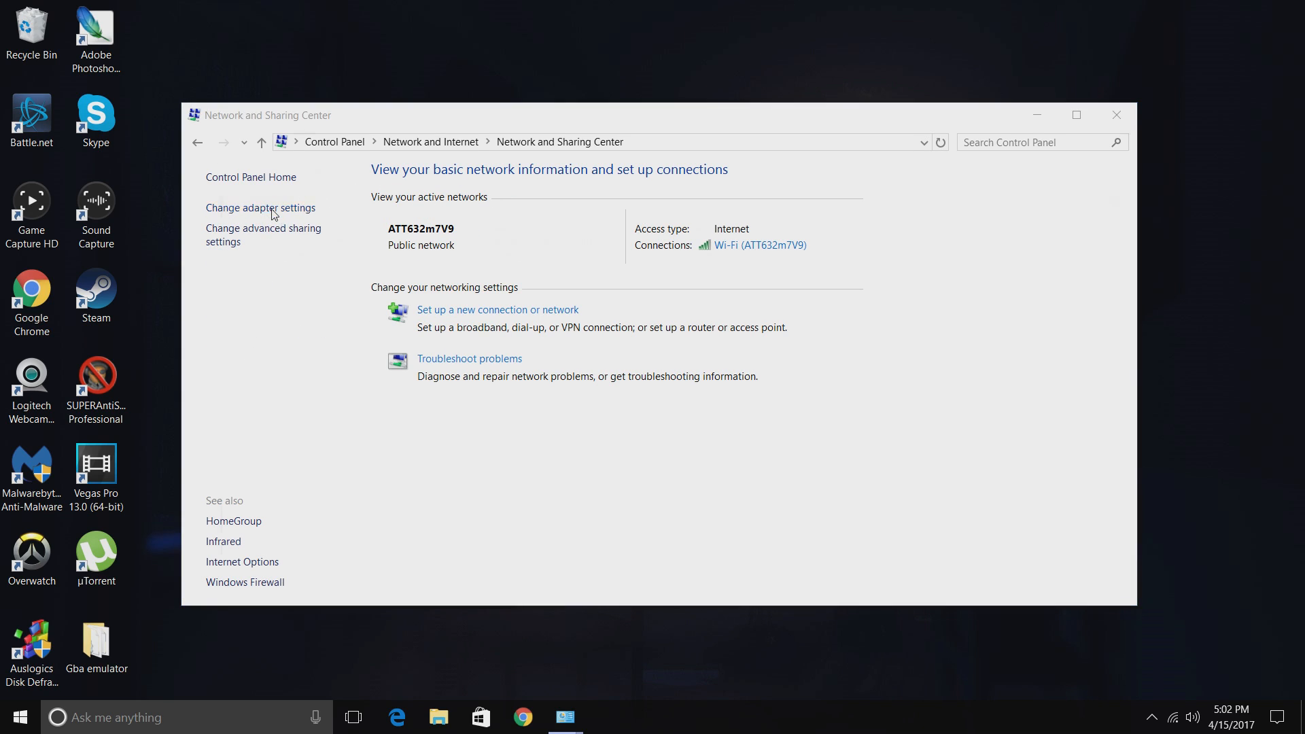
Step: Show the network adapter connections and select the Ethernet adapter
{"action": "left_click", "coordinate": [260, 207]}
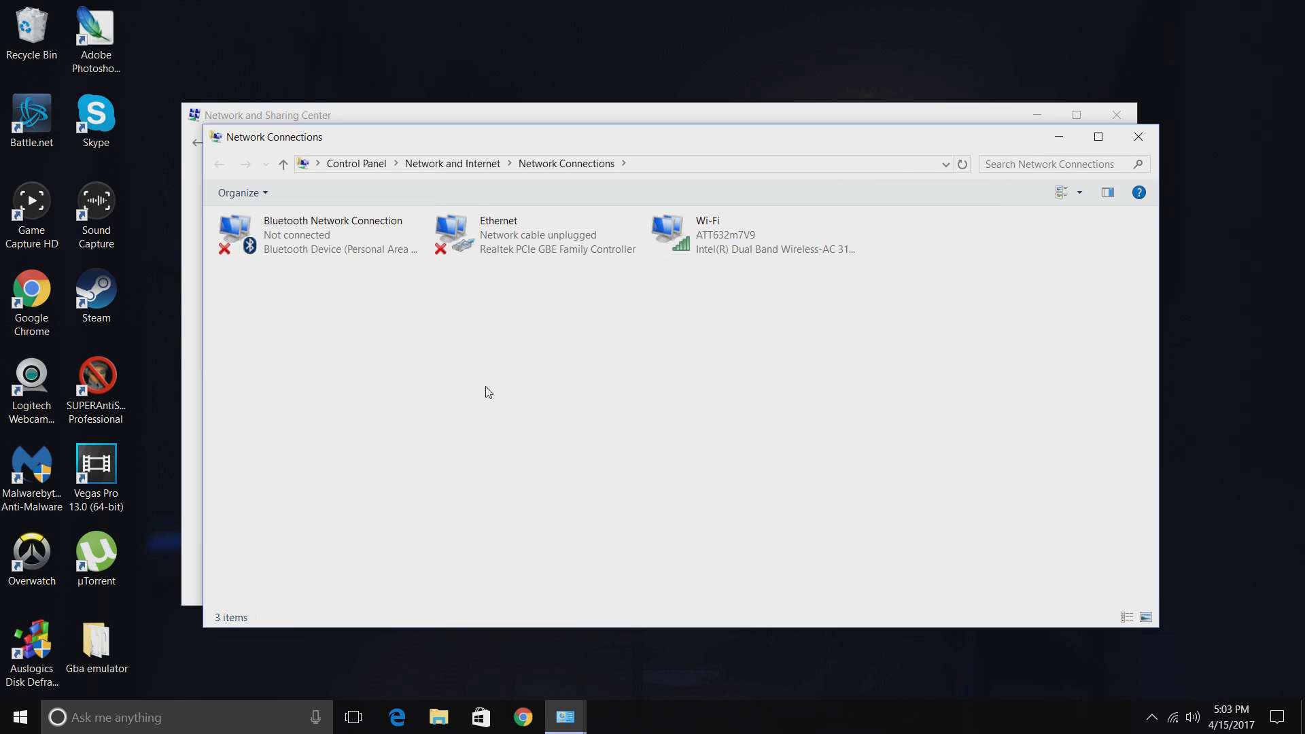
{"action": "mouse_move", "coordinate": [271, 312]}
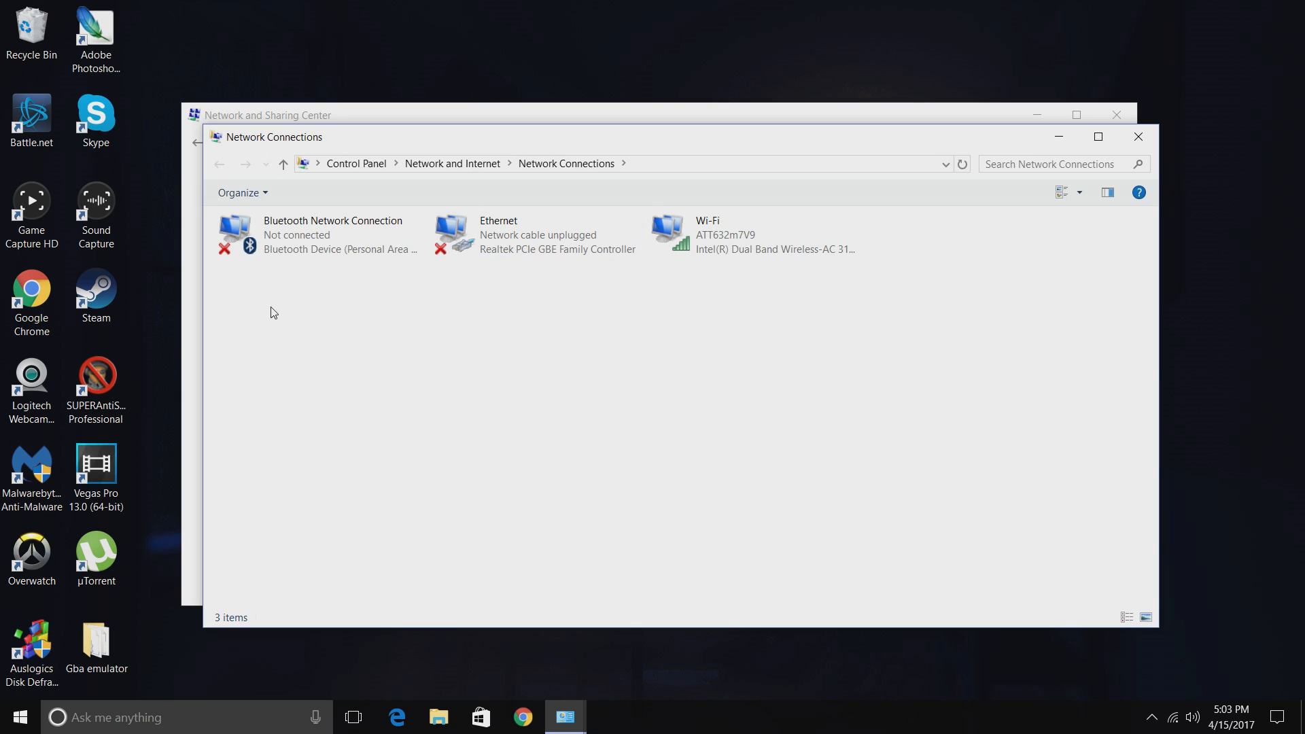
{"action": "mouse_move", "coordinate": [353, 293]}
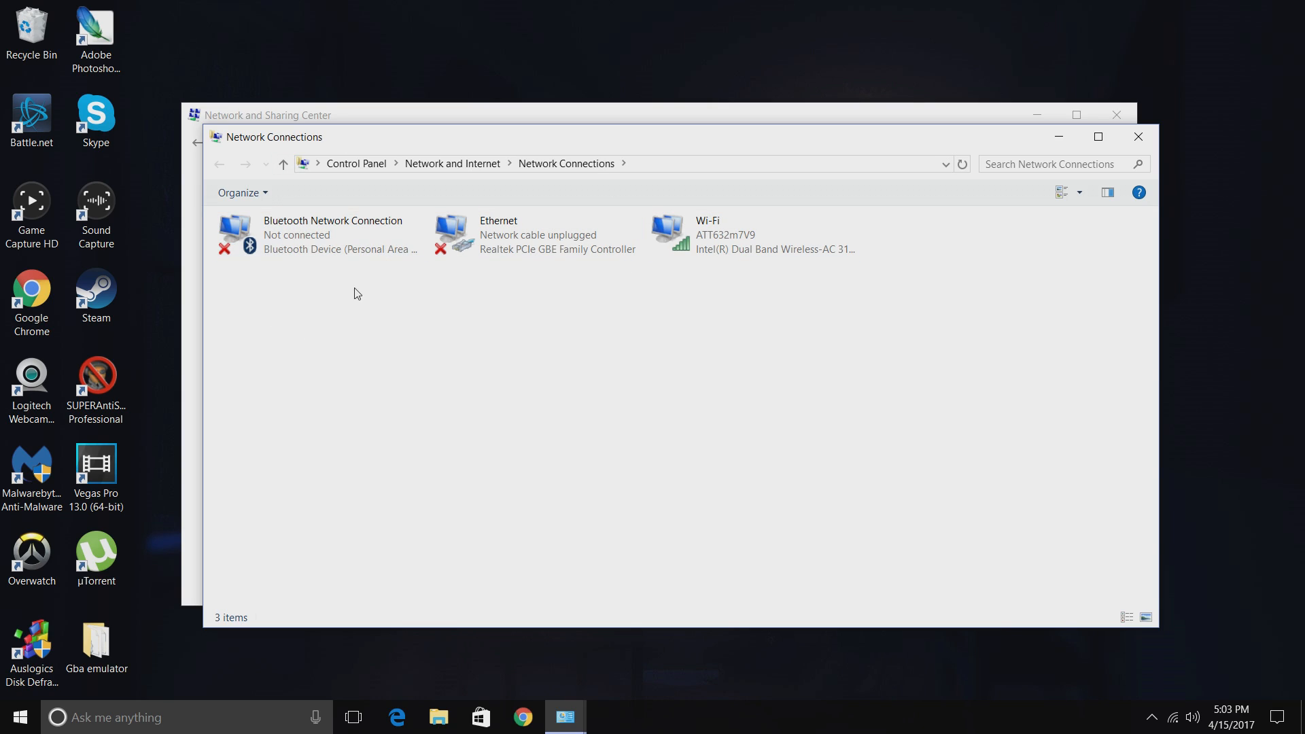
{"action": "mouse_move", "coordinate": [298, 359]}
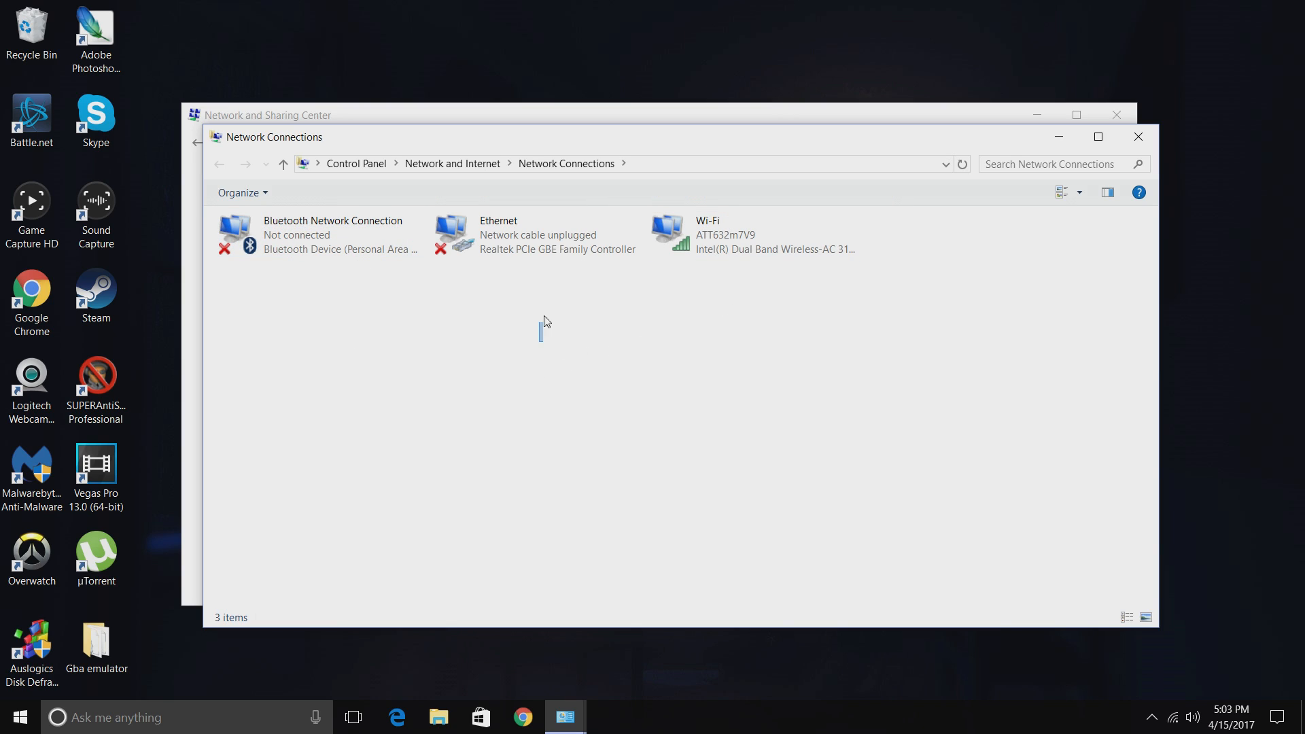
{"action": "left_click", "coordinate": [537, 235]}
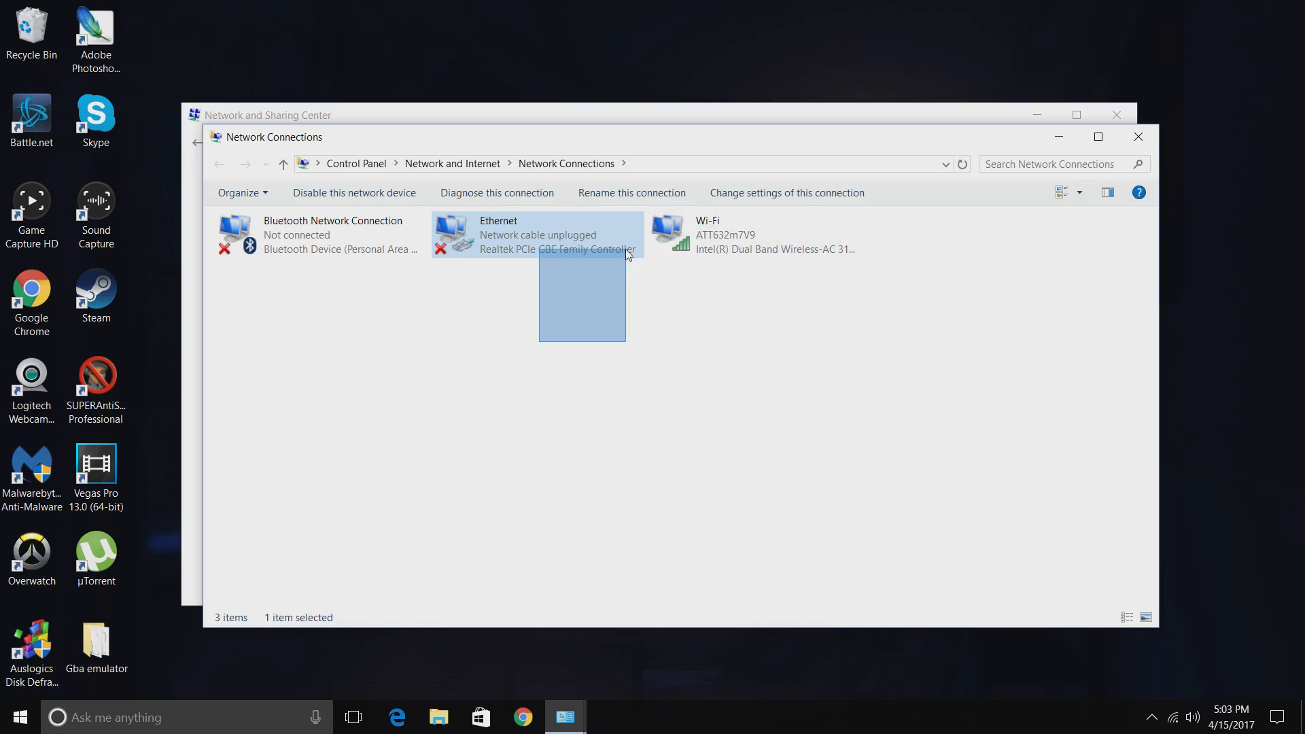
Step: Deselect Ethernet while the cable is plugged in and it reports an unidentified network
{"action": "left_click", "coordinate": [566, 379]}
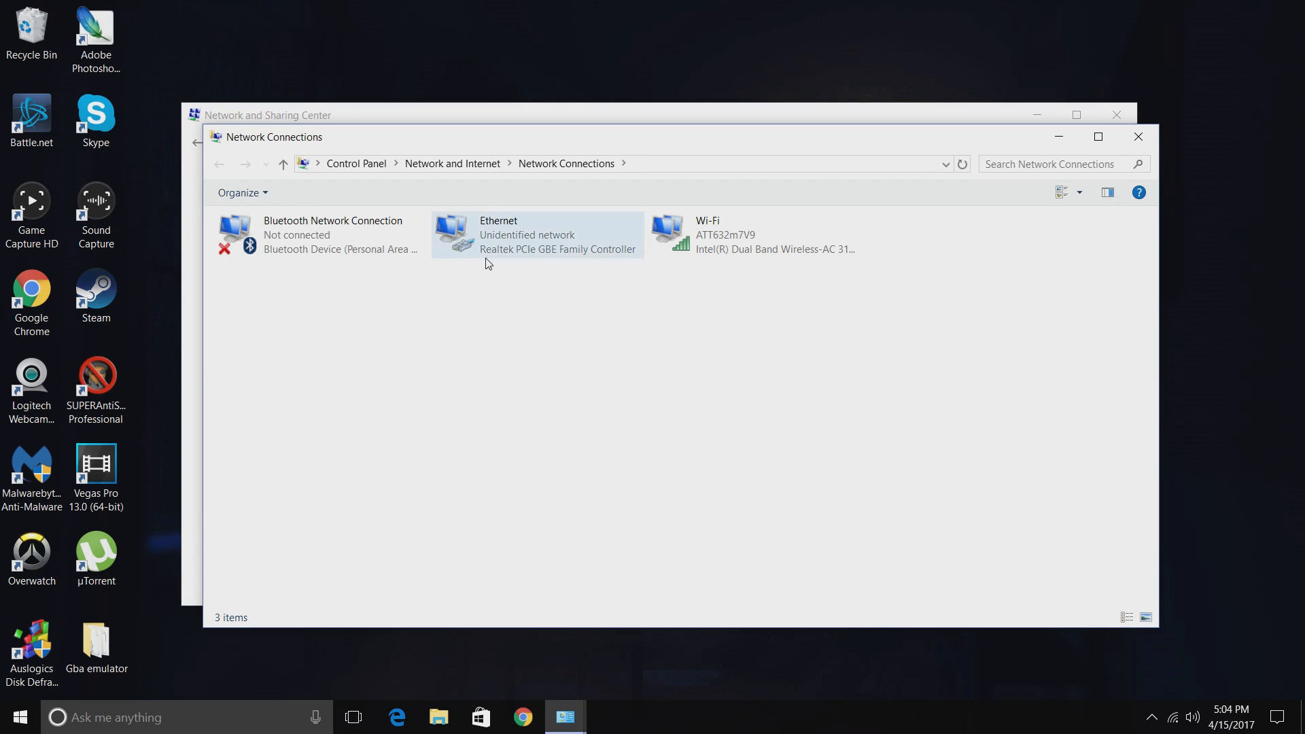
{"action": "mouse_move", "coordinate": [624, 296]}
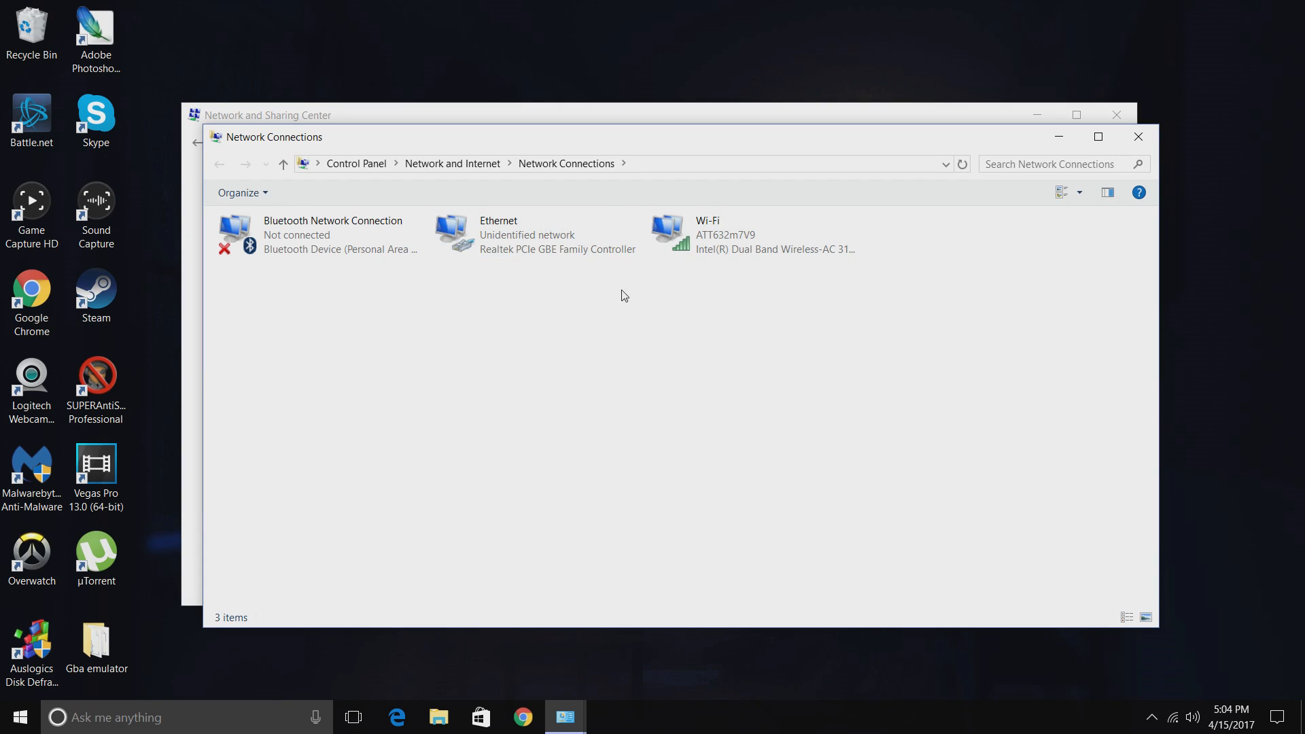
{"action": "mouse_move", "coordinate": [430, 375]}
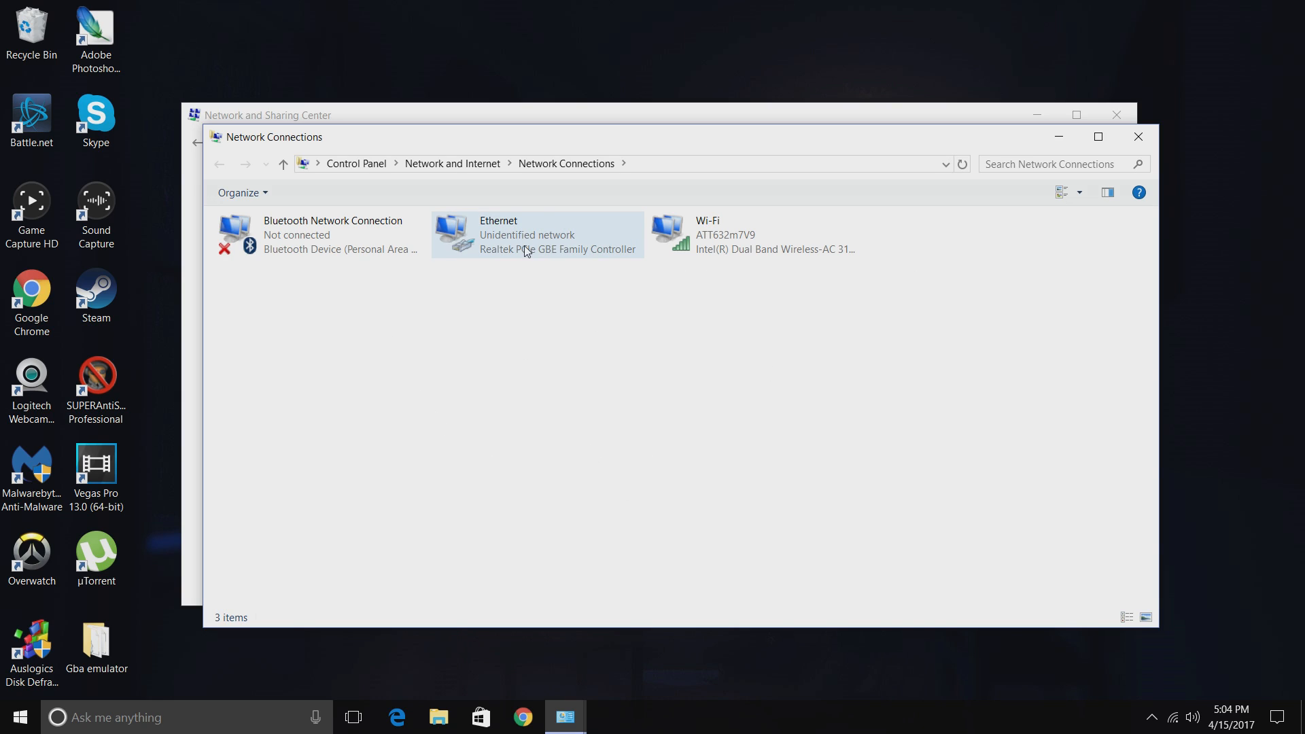
{"action": "mouse_move", "coordinate": [556, 249]}
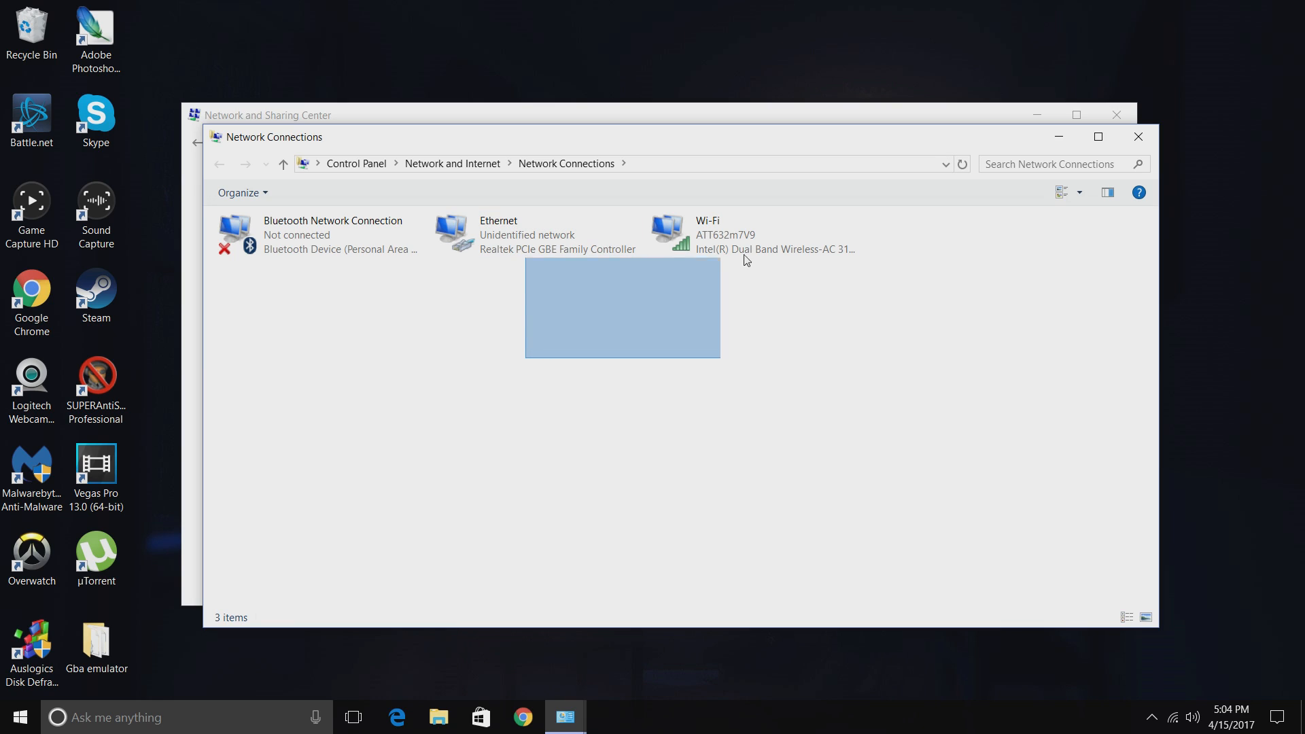
Step: Bridge the selected Ethernet and Wi-Fi connections from their right-click menu
{"action": "right_click", "coordinate": [749, 235]}
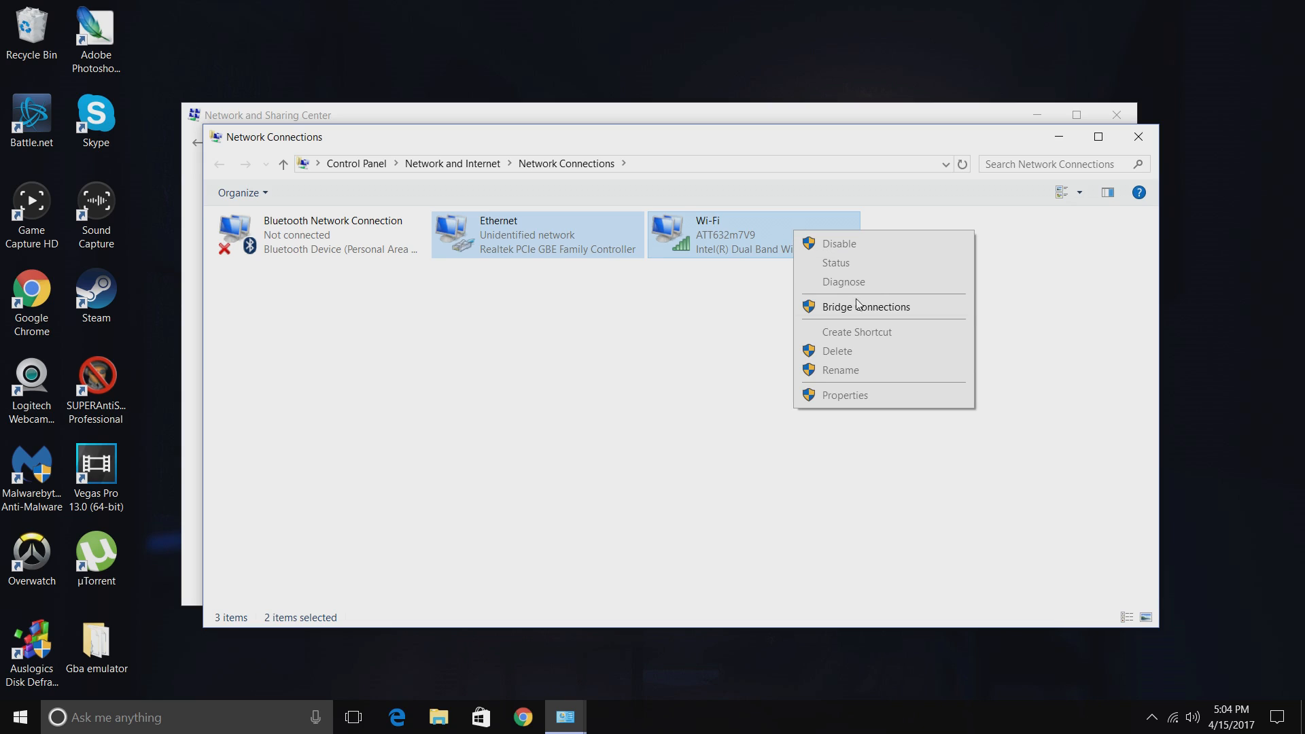
{"action": "mouse_move", "coordinate": [865, 306]}
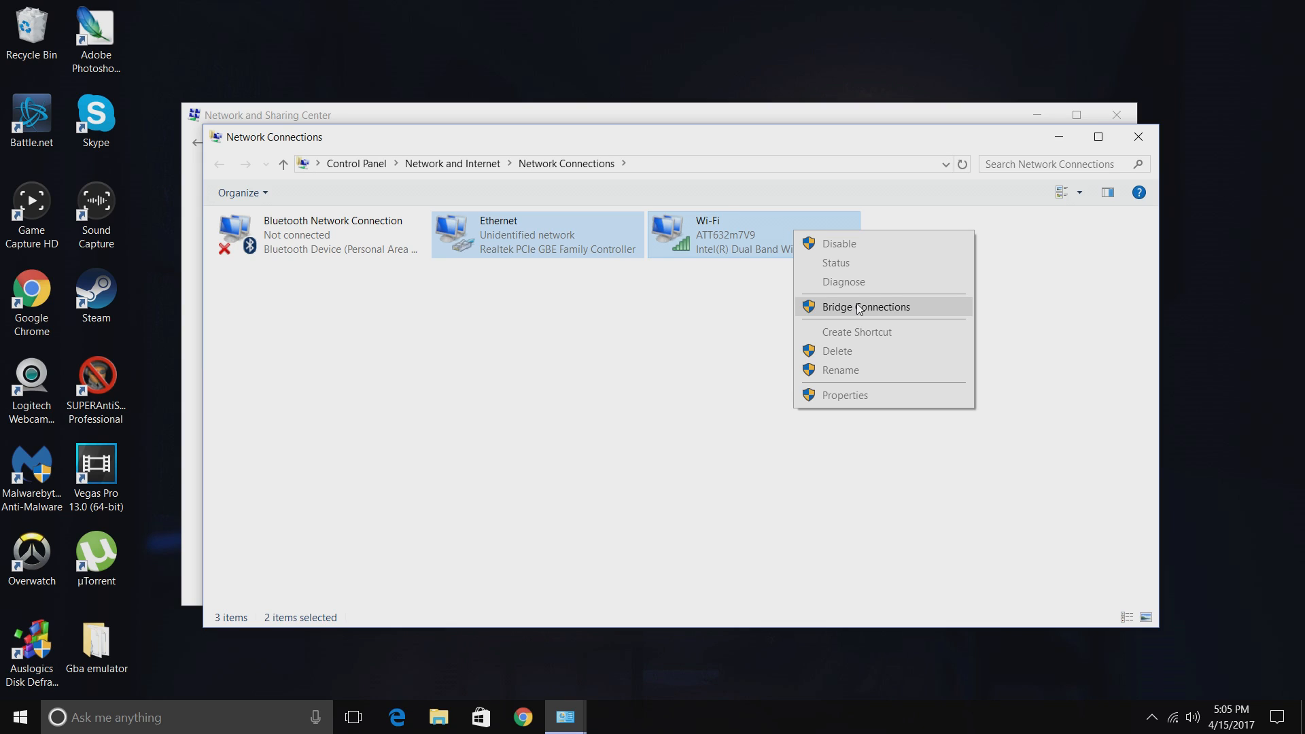
{"action": "left_click", "coordinate": [866, 306]}
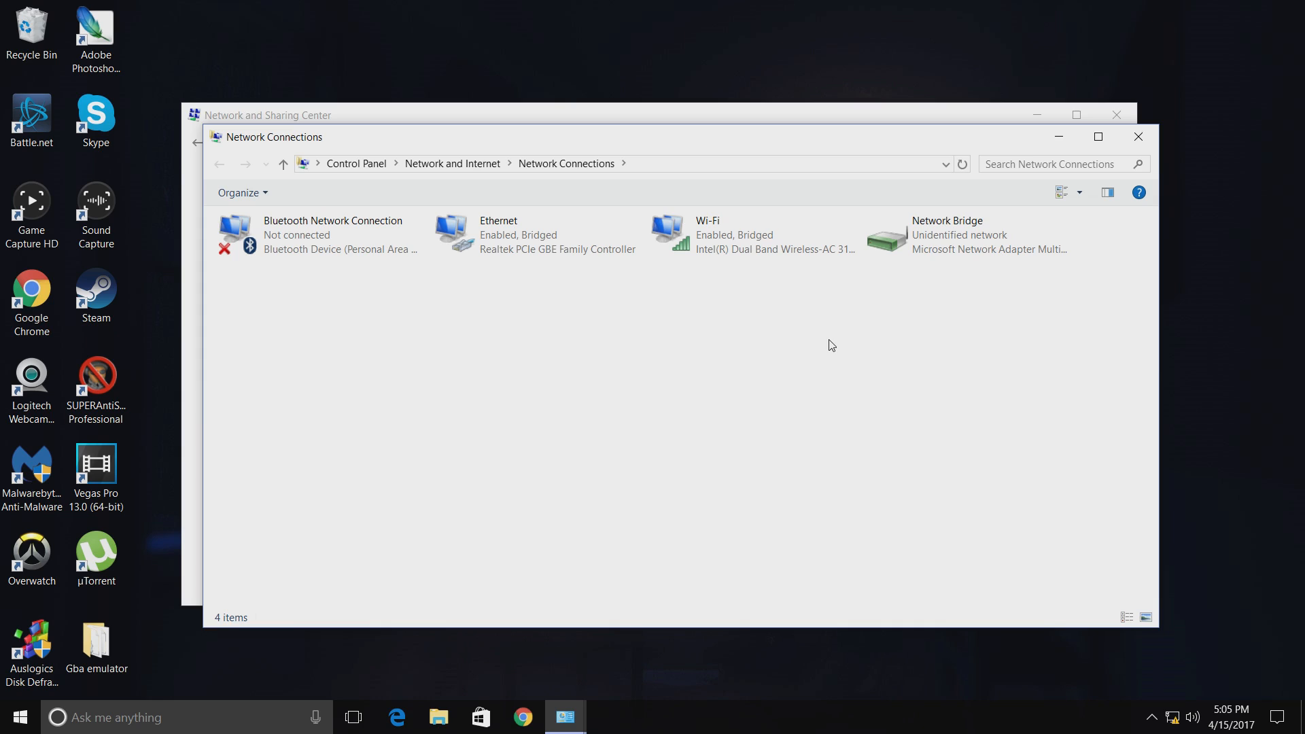
{"action": "left_click", "coordinate": [753, 235]}
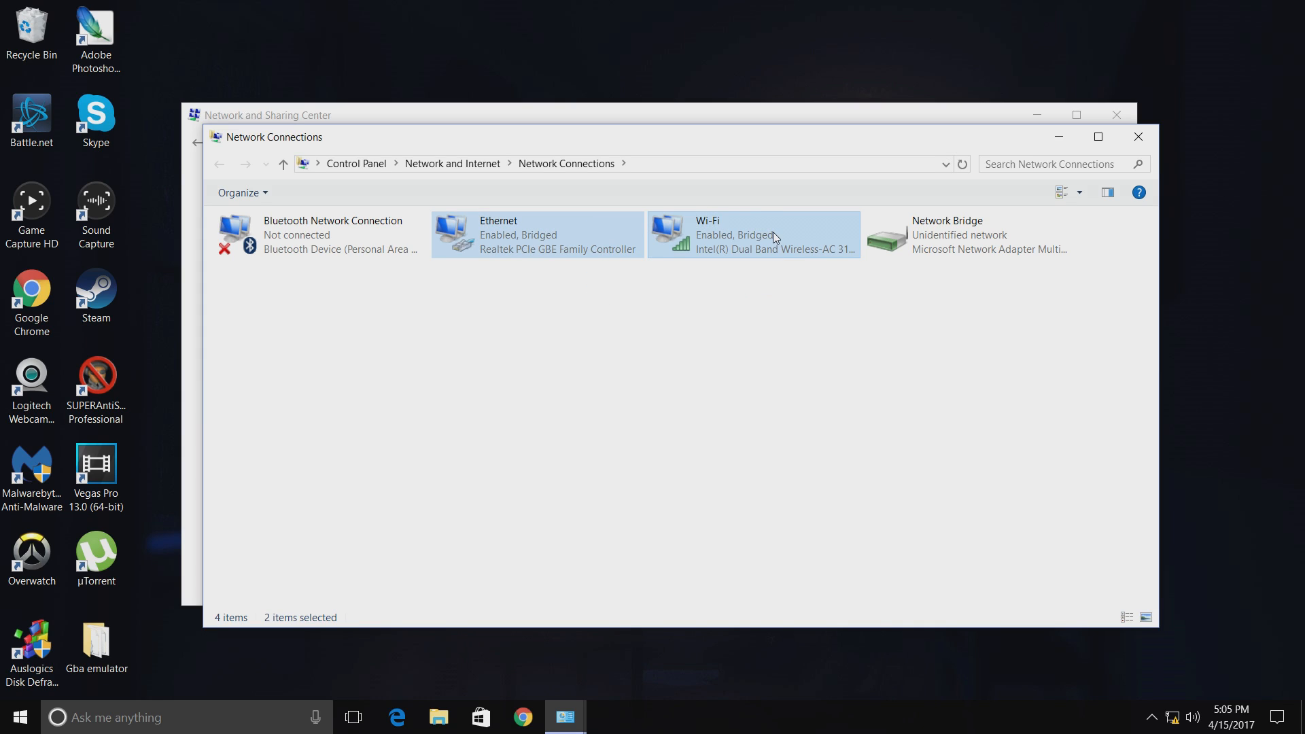
{"action": "right_click", "coordinate": [770, 236]}
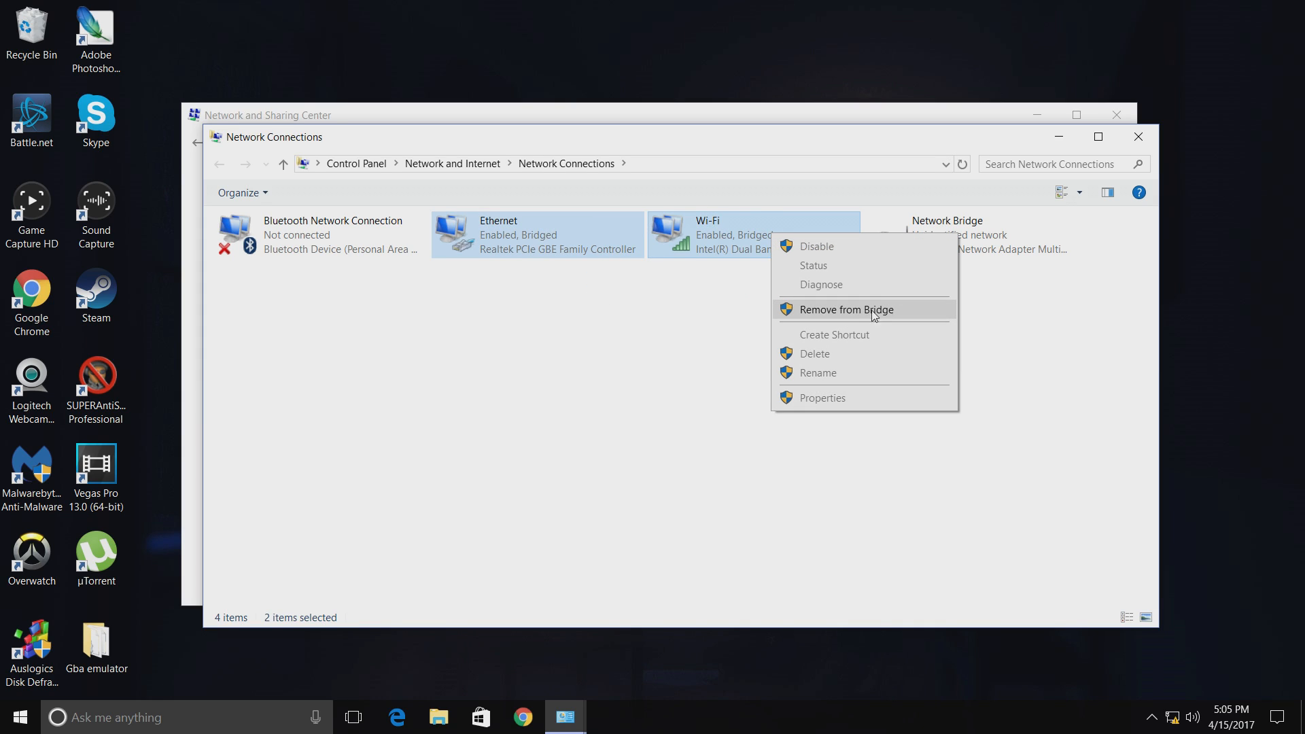
{"action": "mouse_move", "coordinate": [826, 310]}
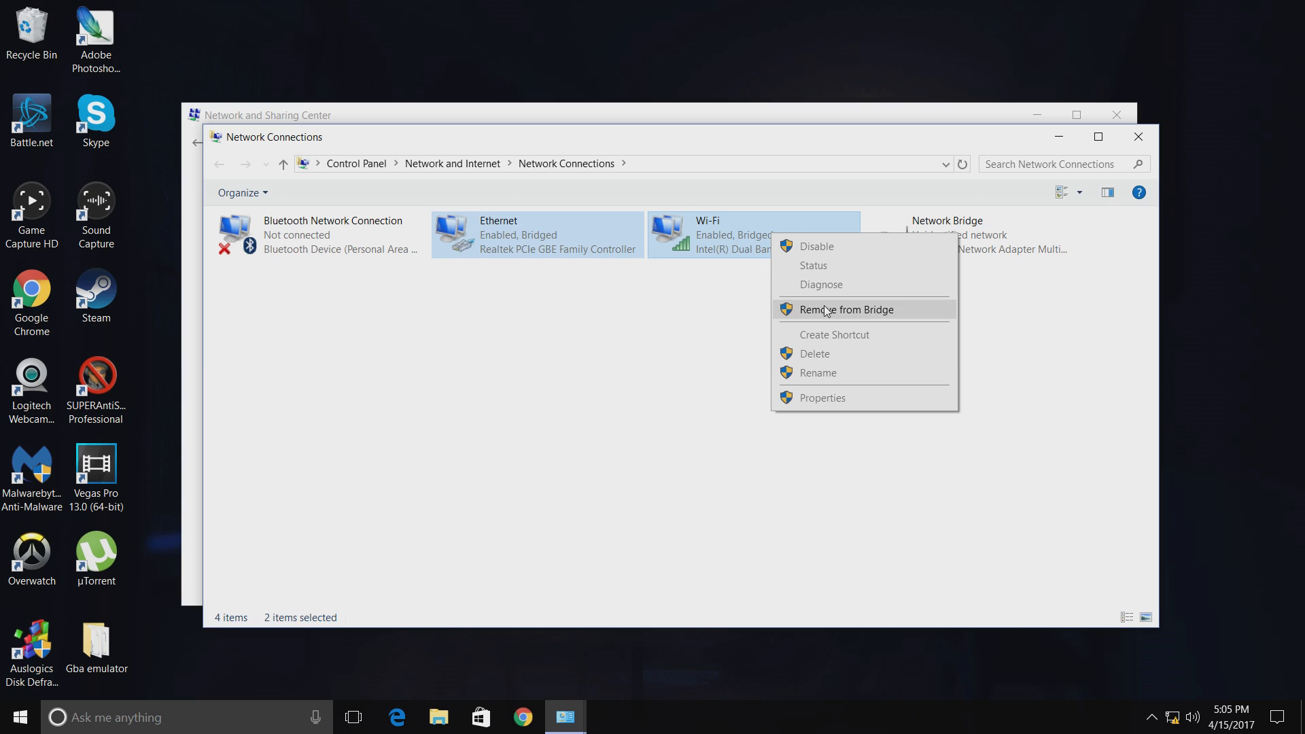
{"action": "mouse_move", "coordinate": [845, 311]}
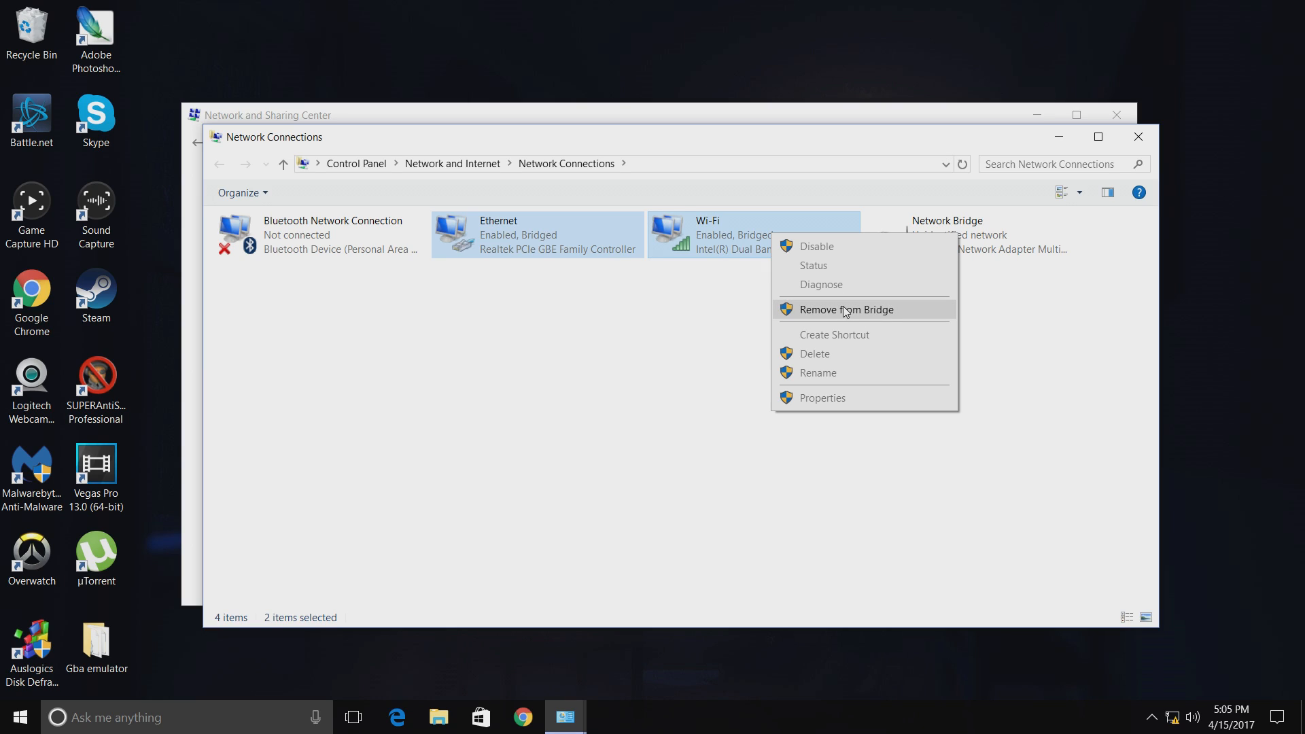
{"action": "mouse_move", "coordinate": [733, 346]}
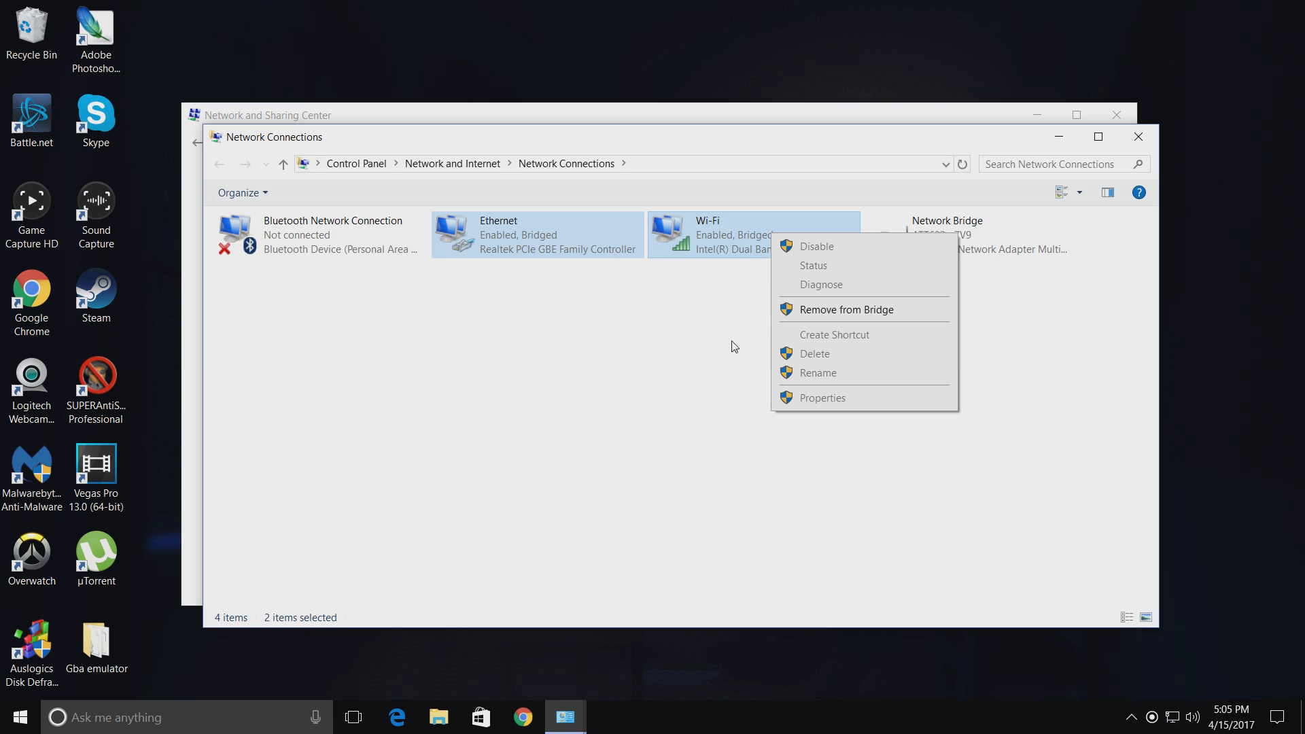
{"action": "mouse_move", "coordinate": [698, 349]}
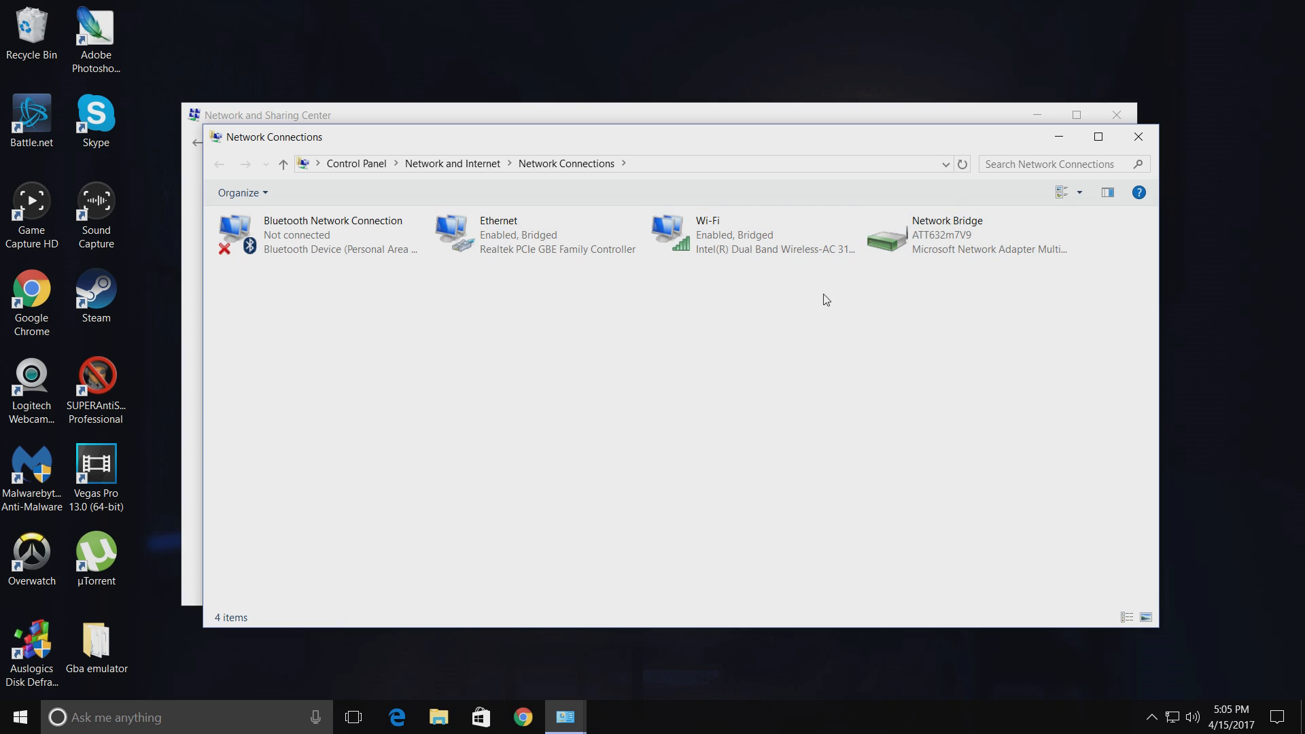
{"action": "left_click", "coordinate": [947, 234]}
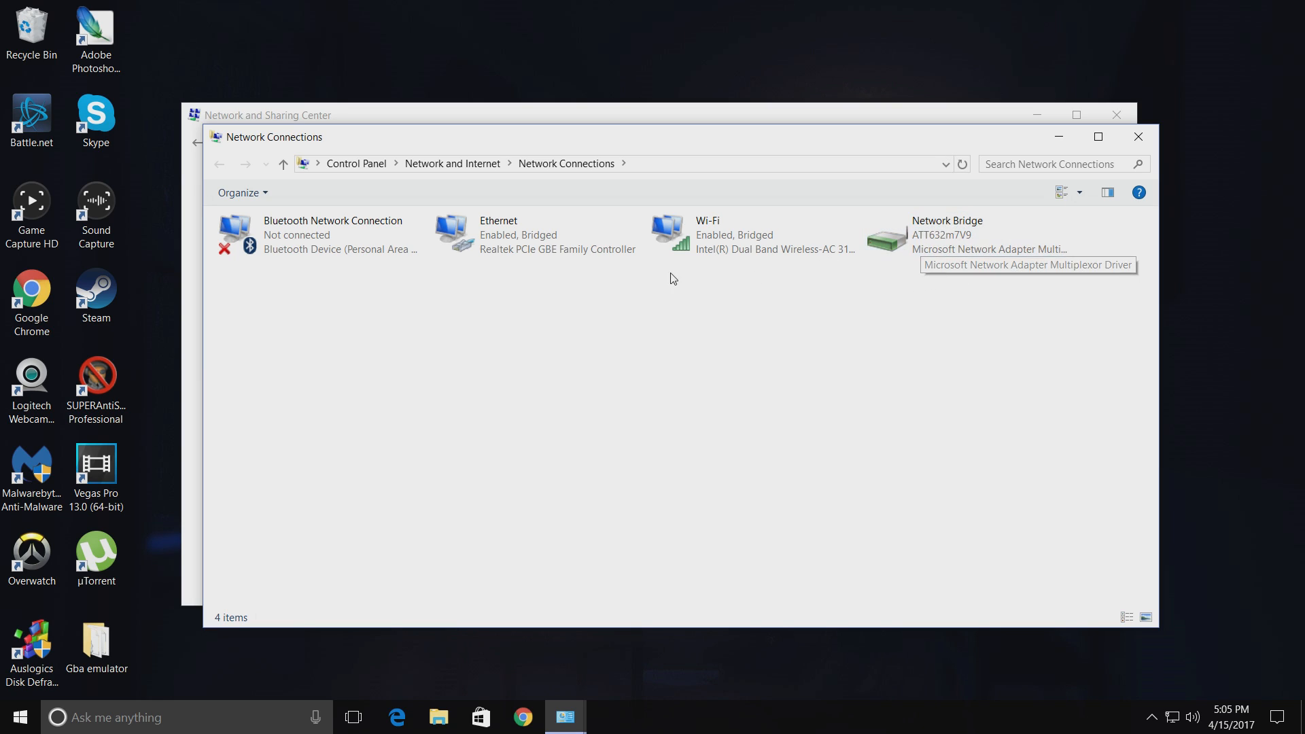
{"action": "mouse_move", "coordinate": [970, 237]}
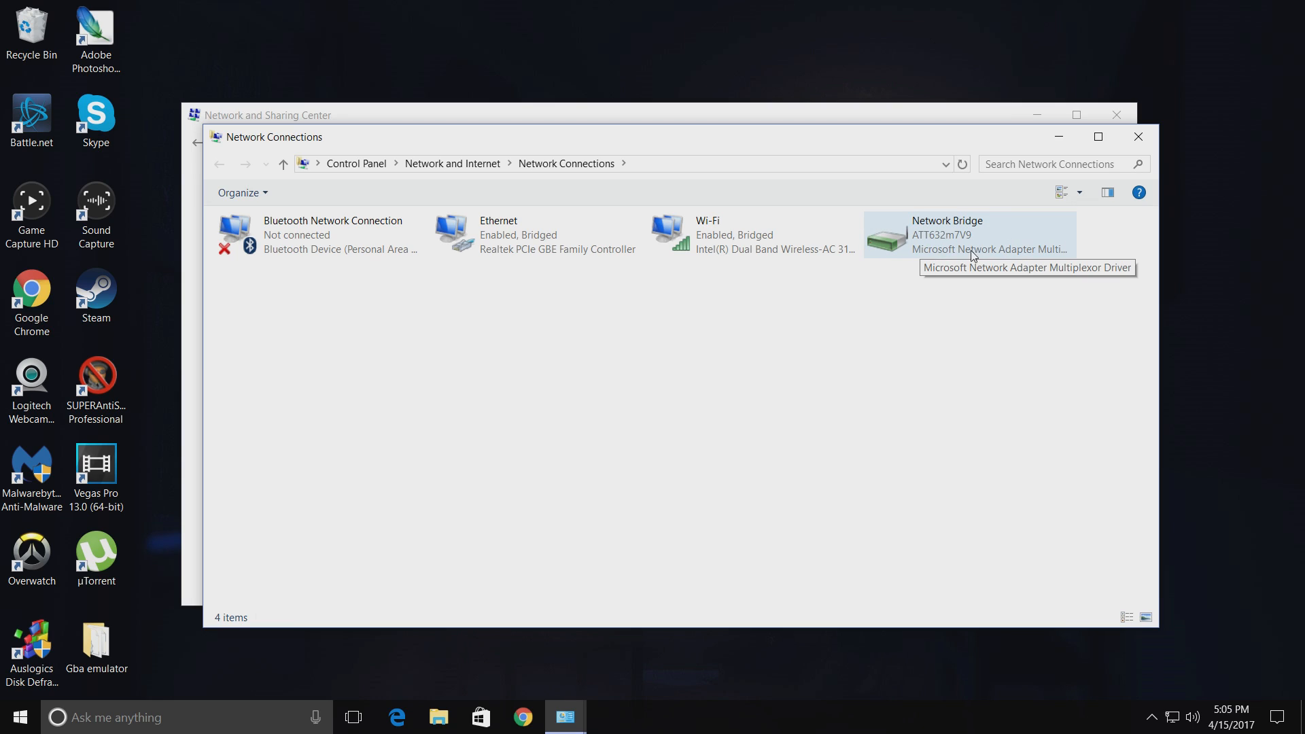
{"action": "mouse_move", "coordinate": [981, 374]}
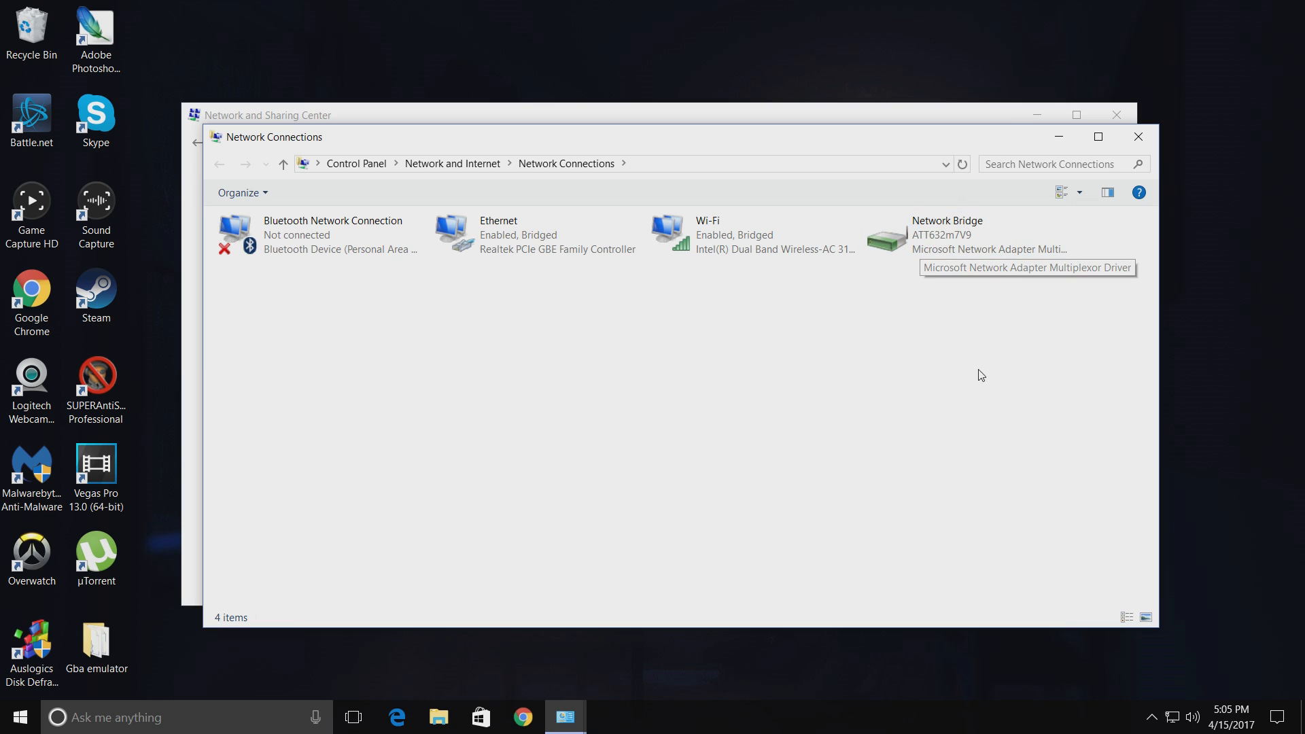
{"action": "mouse_move", "coordinate": [1176, 683]}
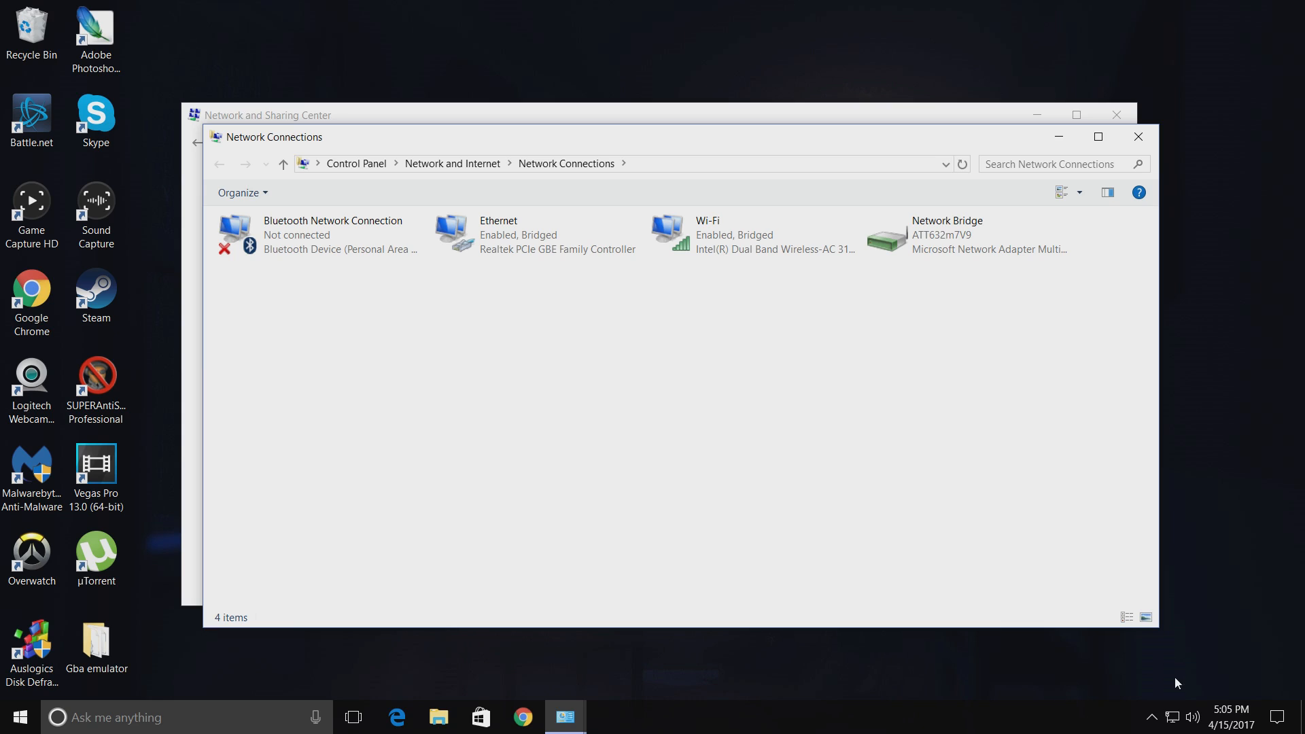
{"action": "mouse_move", "coordinate": [1145, 587]}
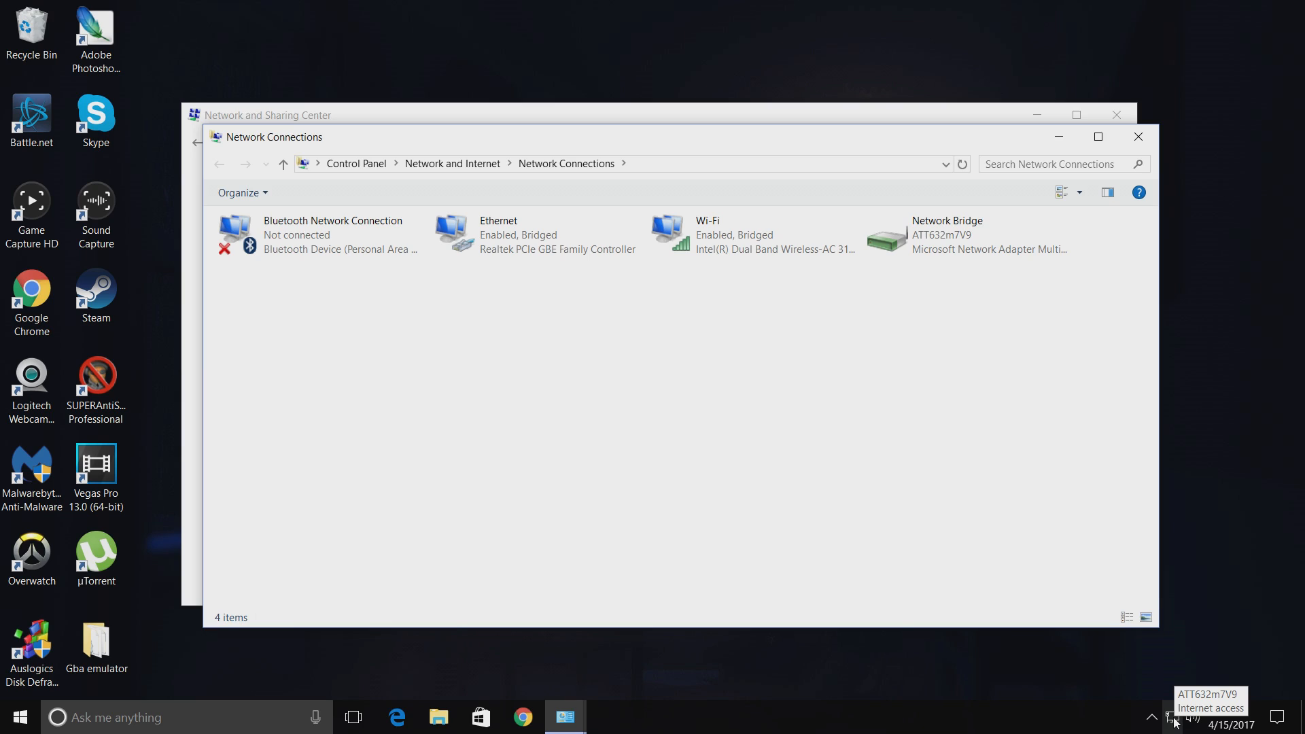
{"action": "mouse_move", "coordinate": [1177, 718]}
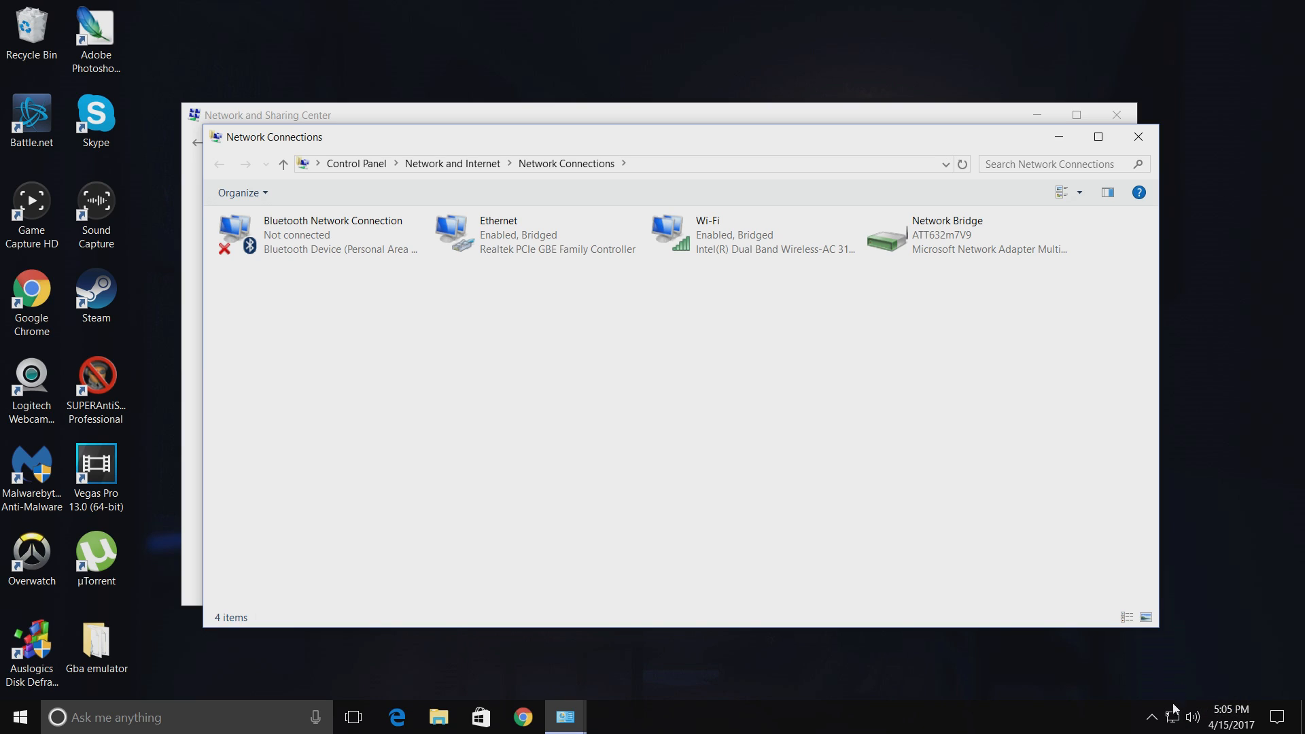
{"action": "mouse_move", "coordinate": [1185, 644]}
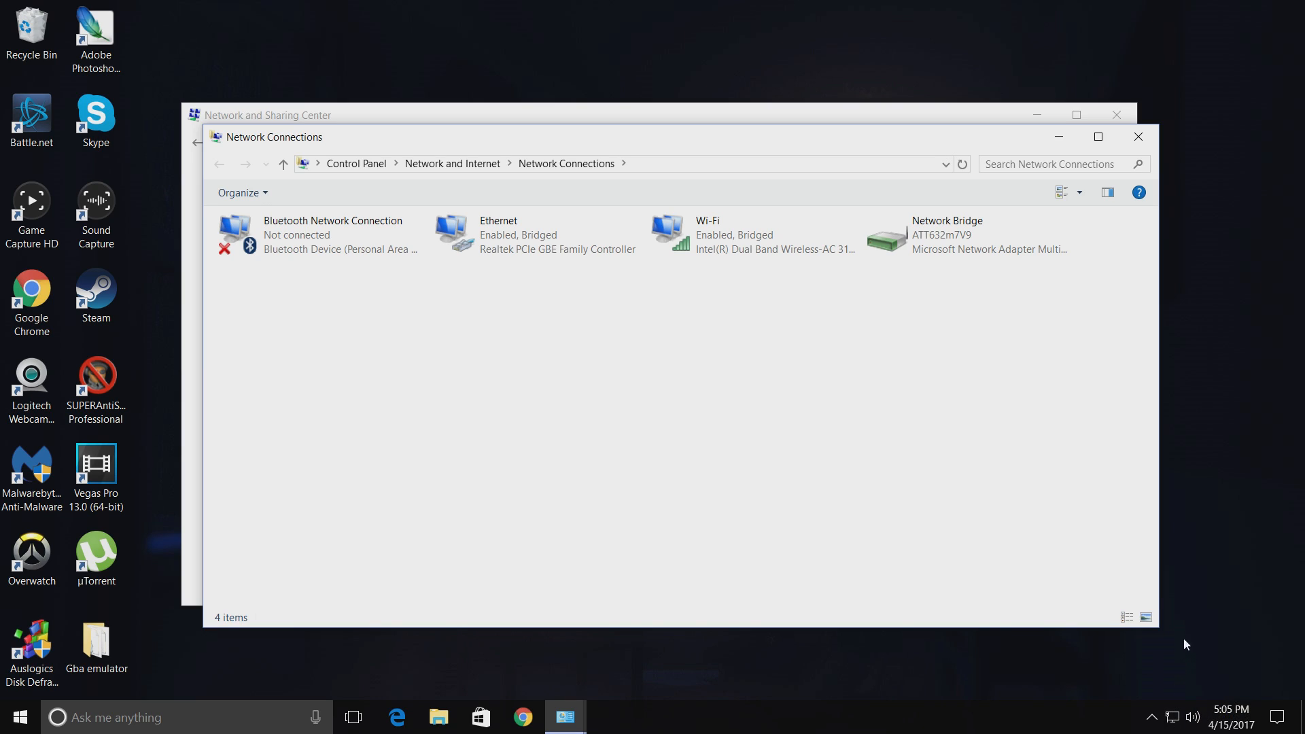
{"action": "mouse_move", "coordinate": [1175, 696]}
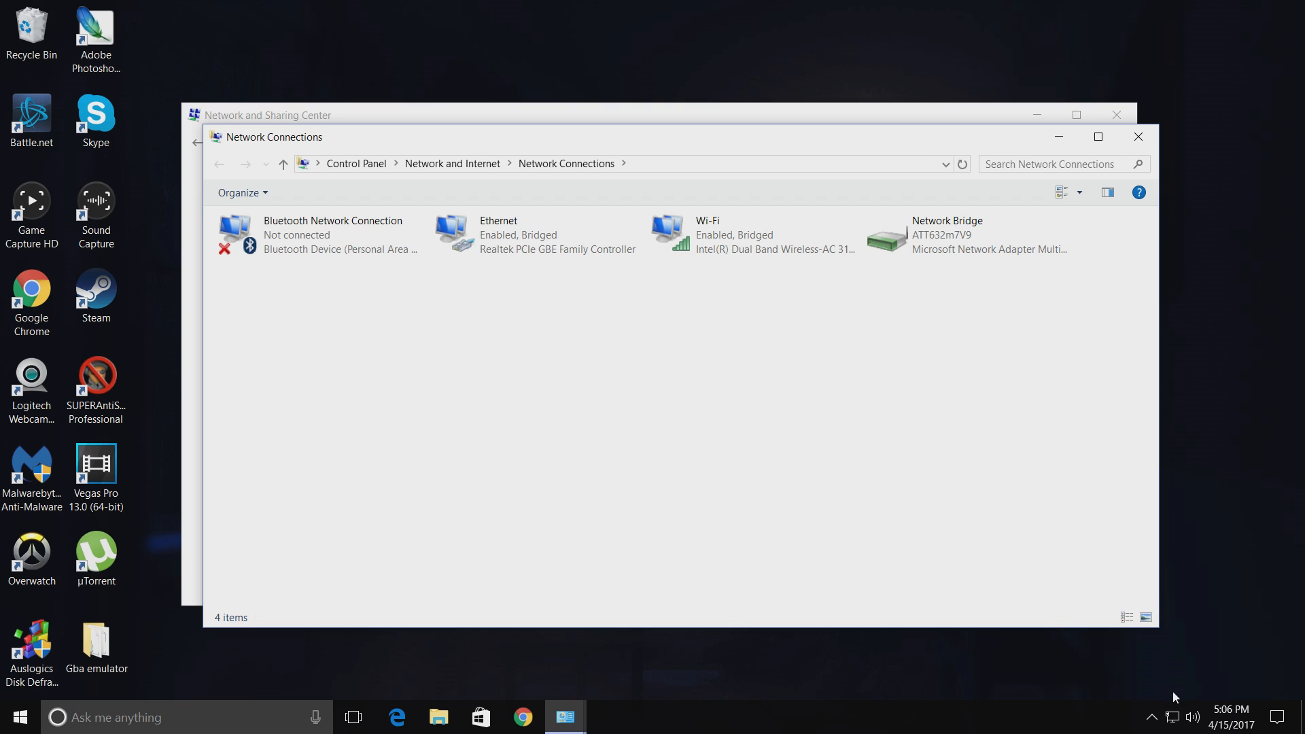
{"action": "mouse_move", "coordinate": [1172, 717]}
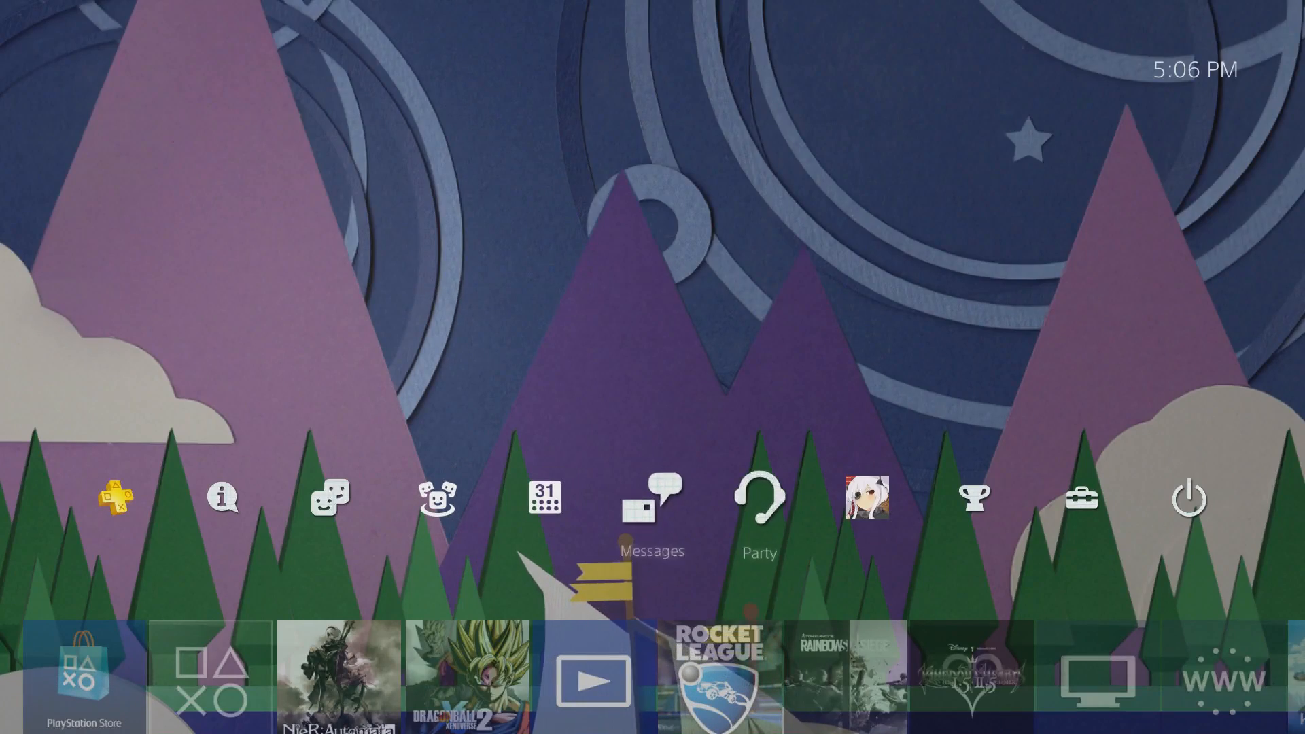
Step: Run the PS4's Set Up Internet Connection wizard from Network settings
{"action": "left_click", "coordinate": [1082, 497]}
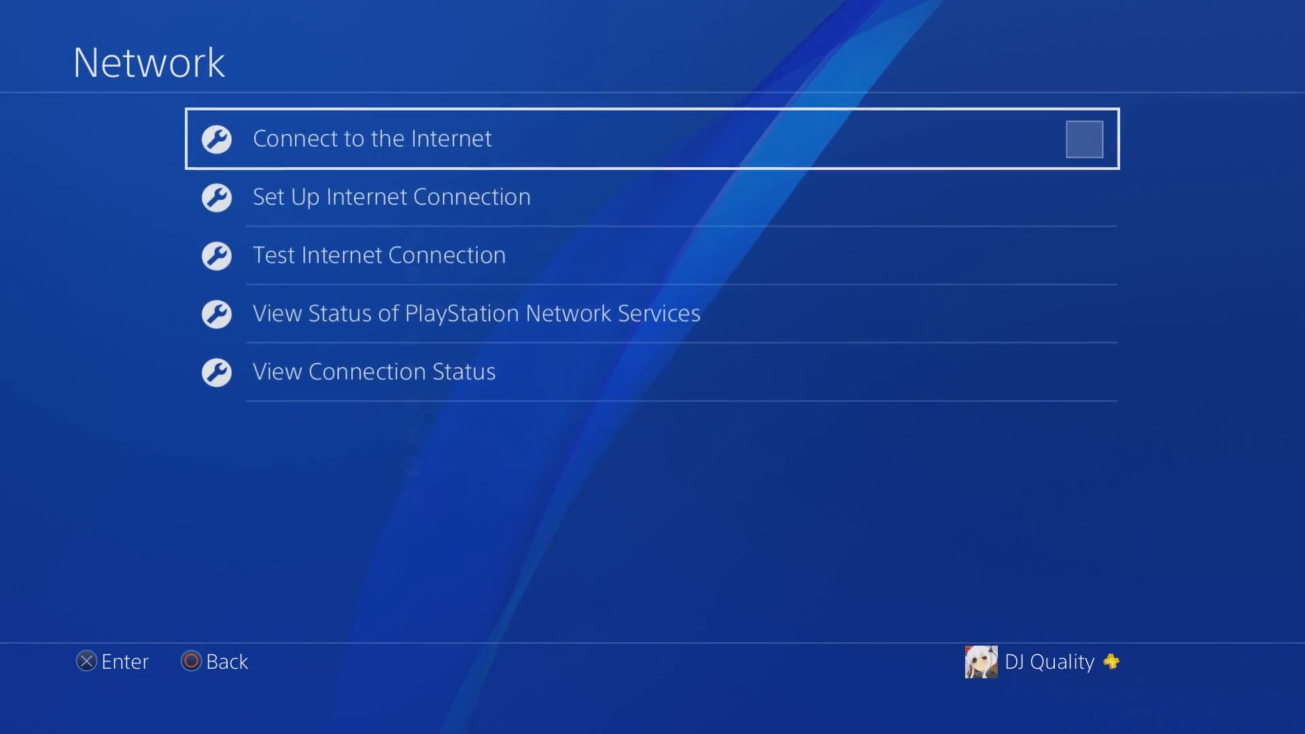
{"action": "left_click", "coordinate": [1083, 138]}
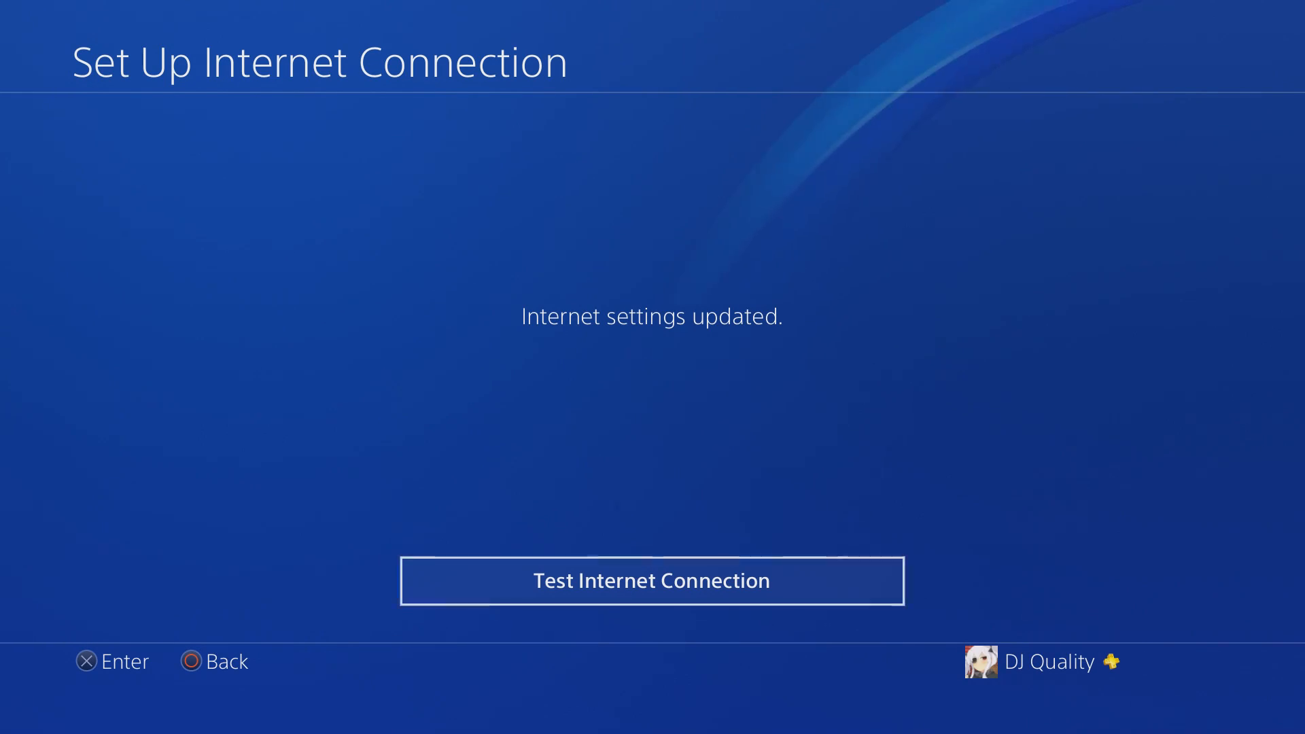
Step: Test the PS4 internet connection, then return home and view friends' parties
{"action": "left_click", "coordinate": [652, 580]}
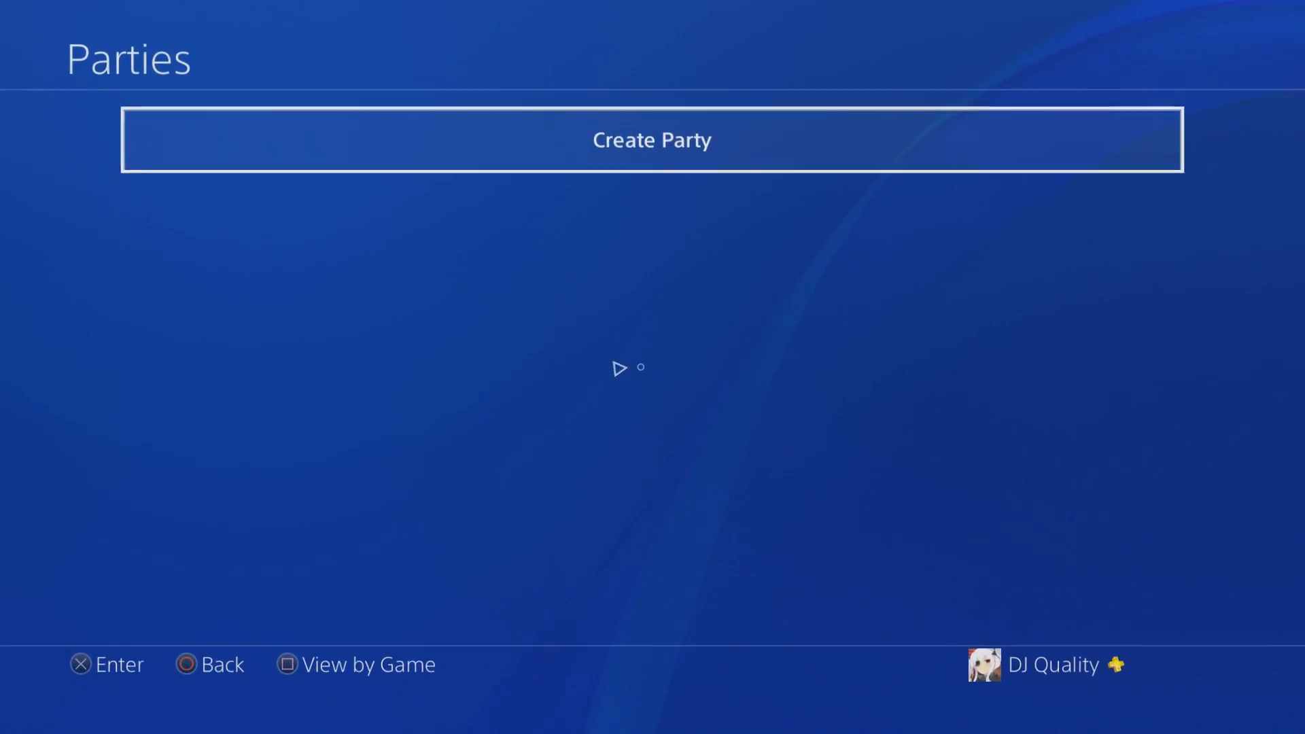
{"action": "key", "text": "Back"}
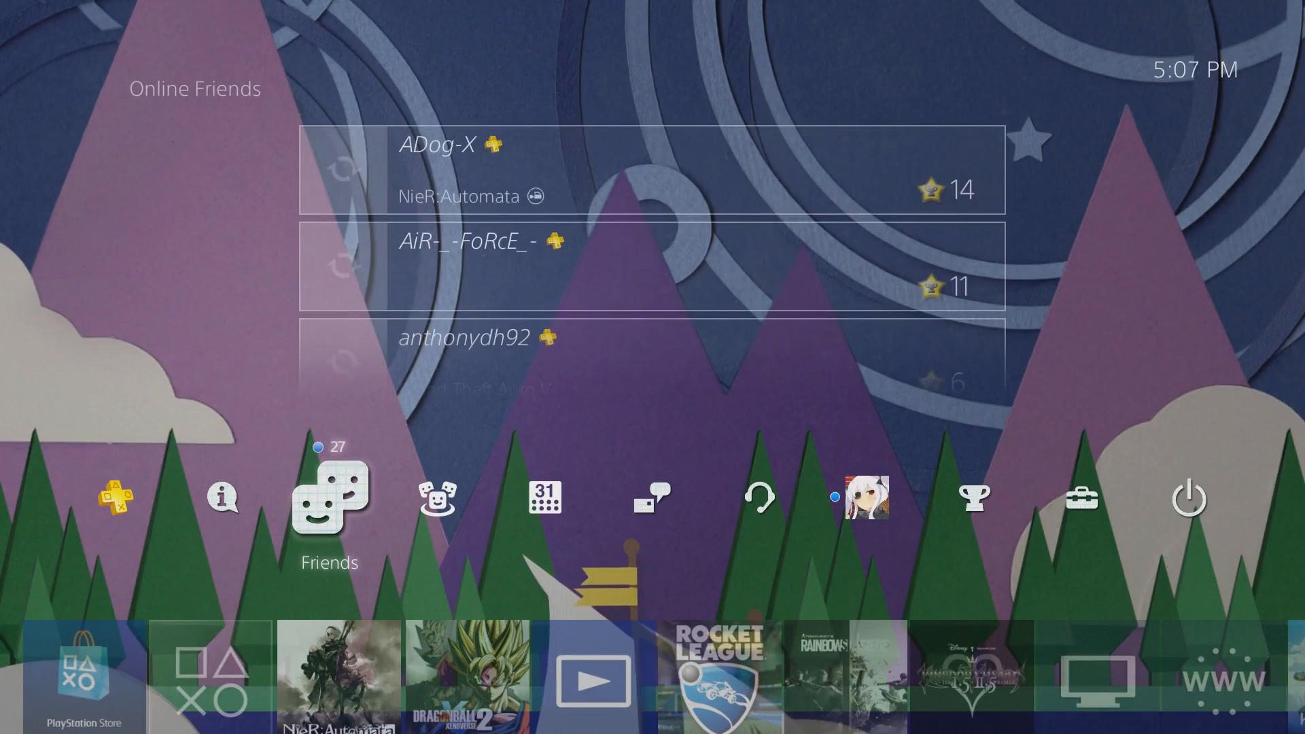
{"action": "left_click", "coordinate": [652, 498]}
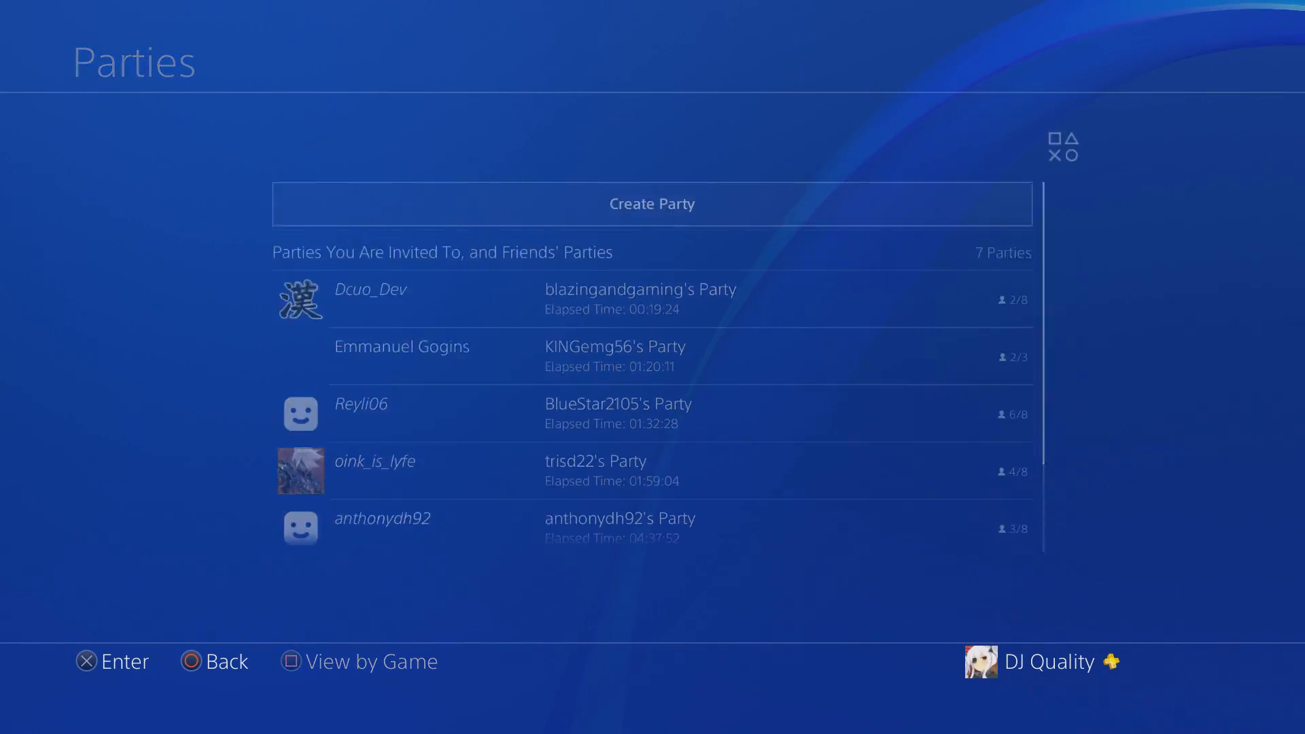
{"action": "left_click", "coordinate": [652, 204]}
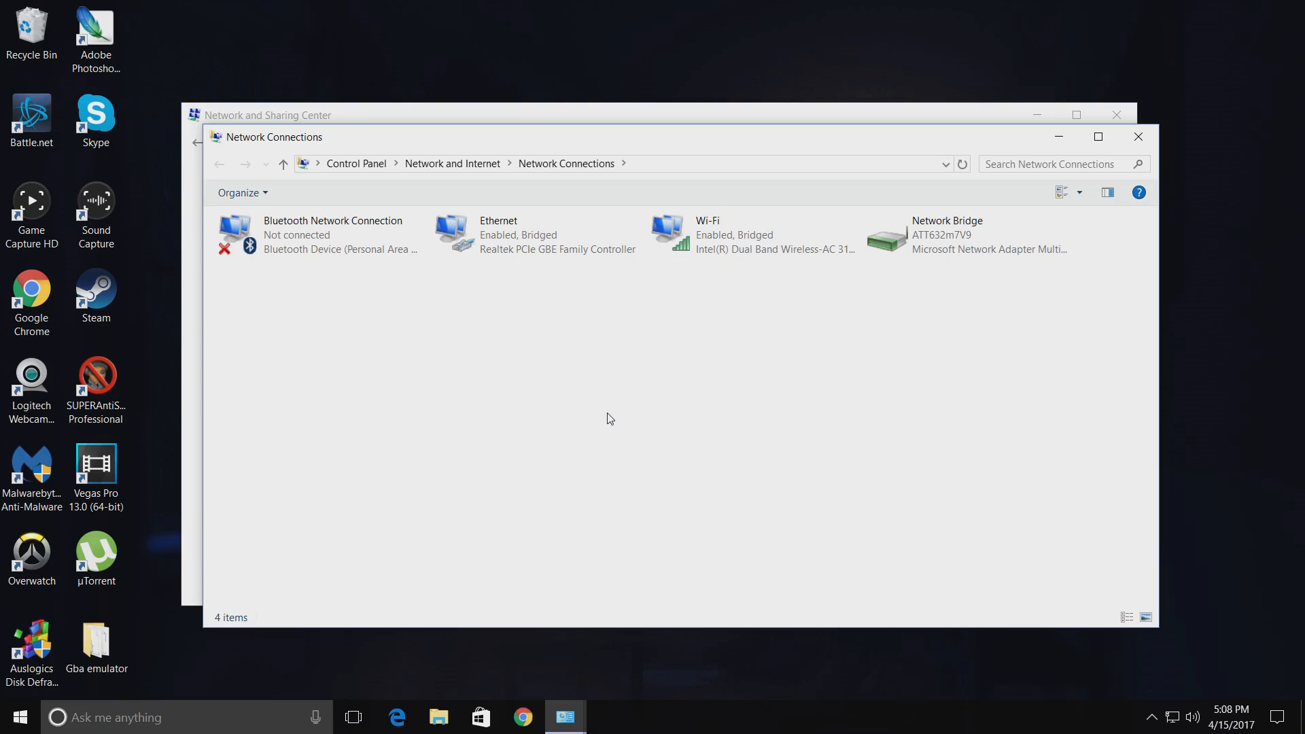
{"action": "mouse_move", "coordinate": [885, 184]}
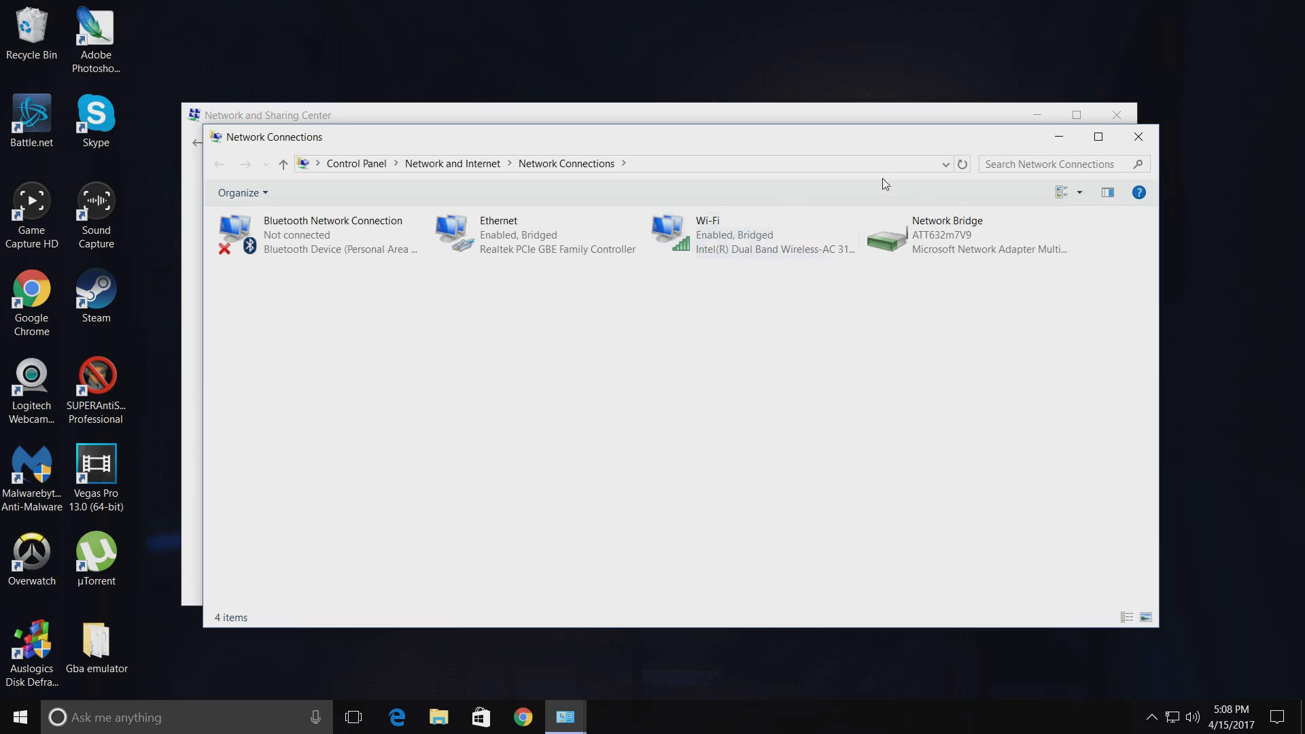
{"action": "mouse_move", "coordinate": [533, 298]}
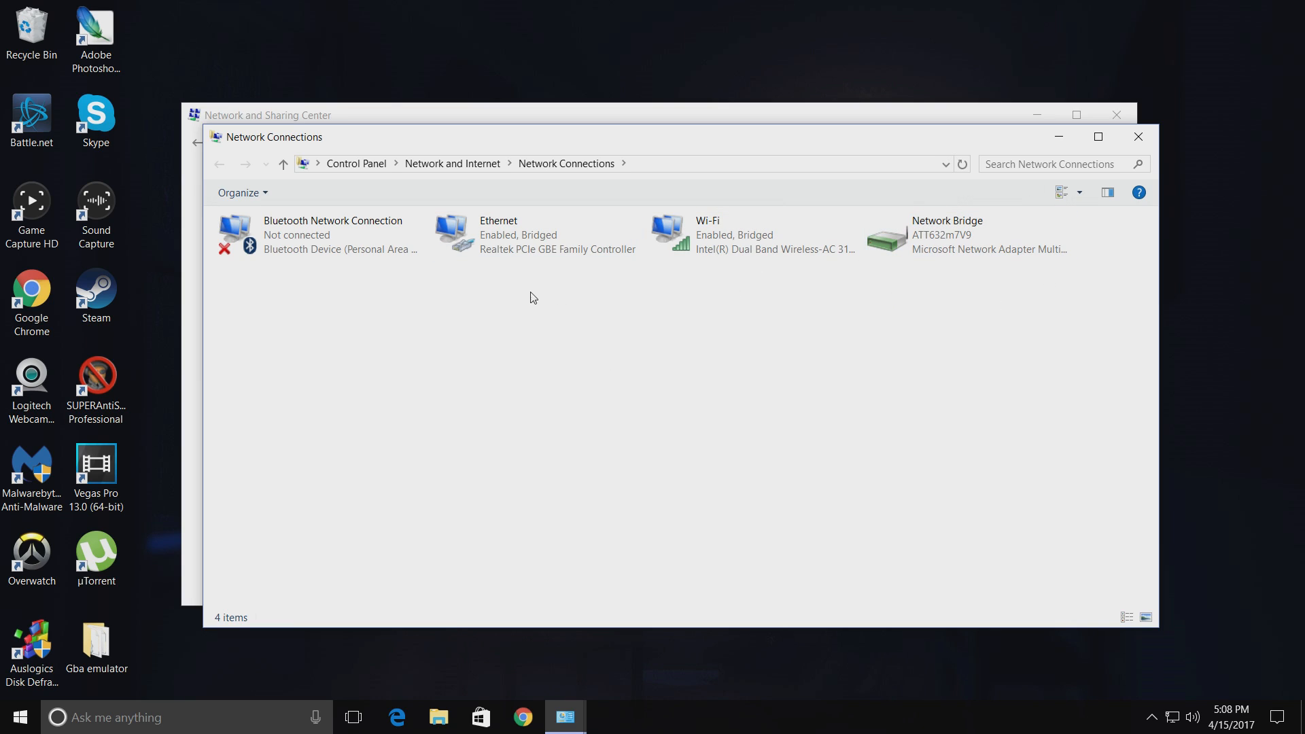
{"action": "mouse_move", "coordinate": [947, 473]}
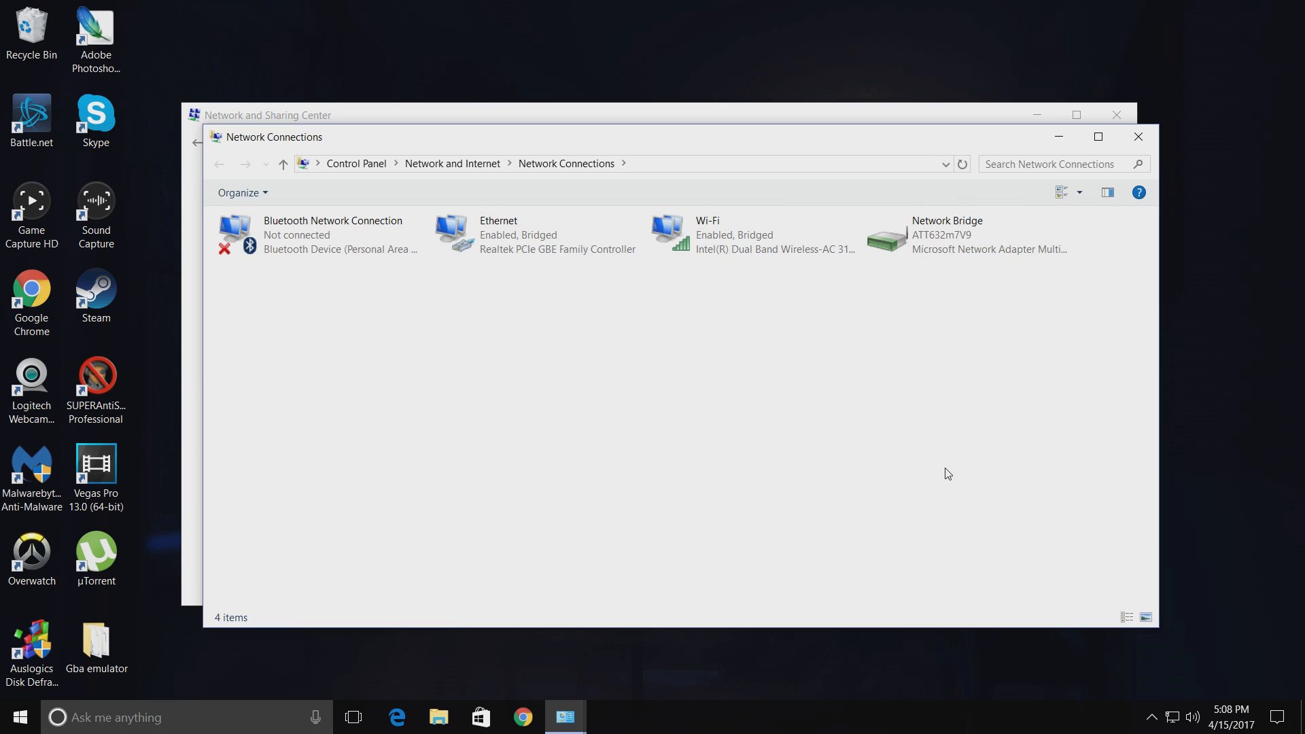
{"action": "mouse_move", "coordinate": [1053, 276]}
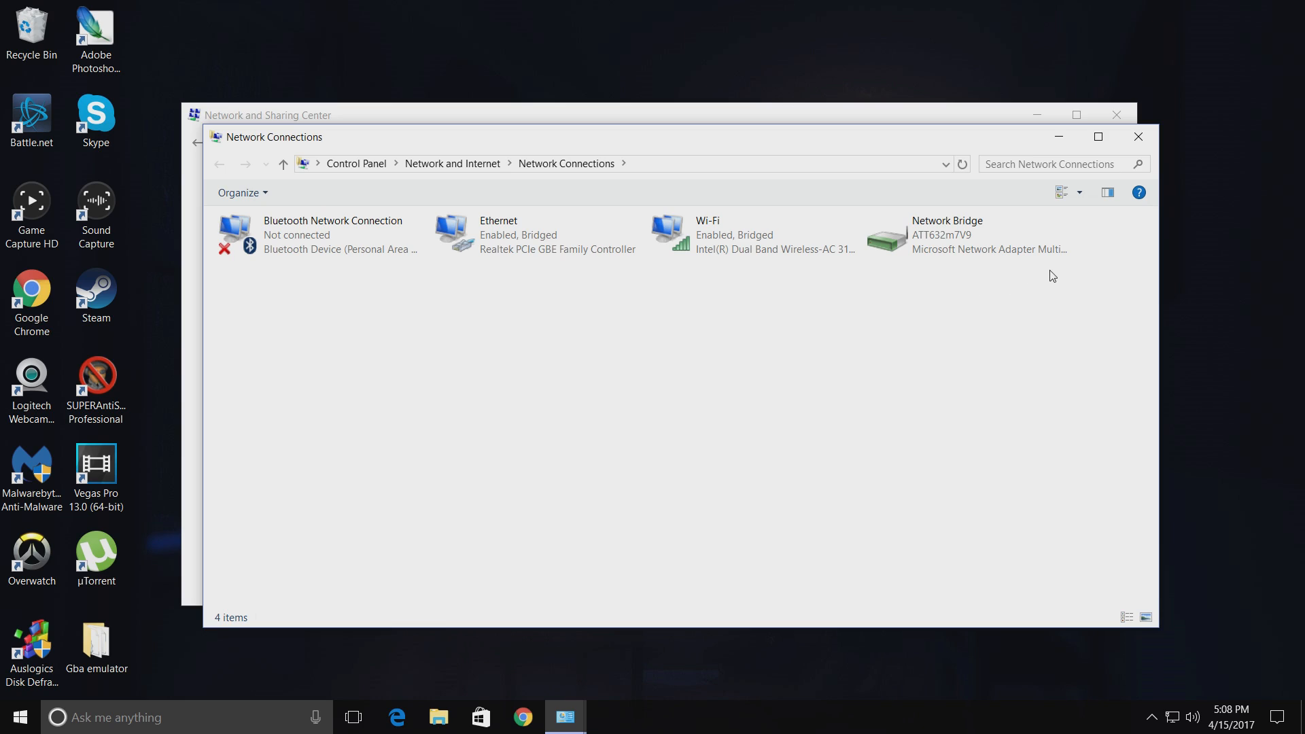
{"action": "mouse_move", "coordinate": [945, 340]}
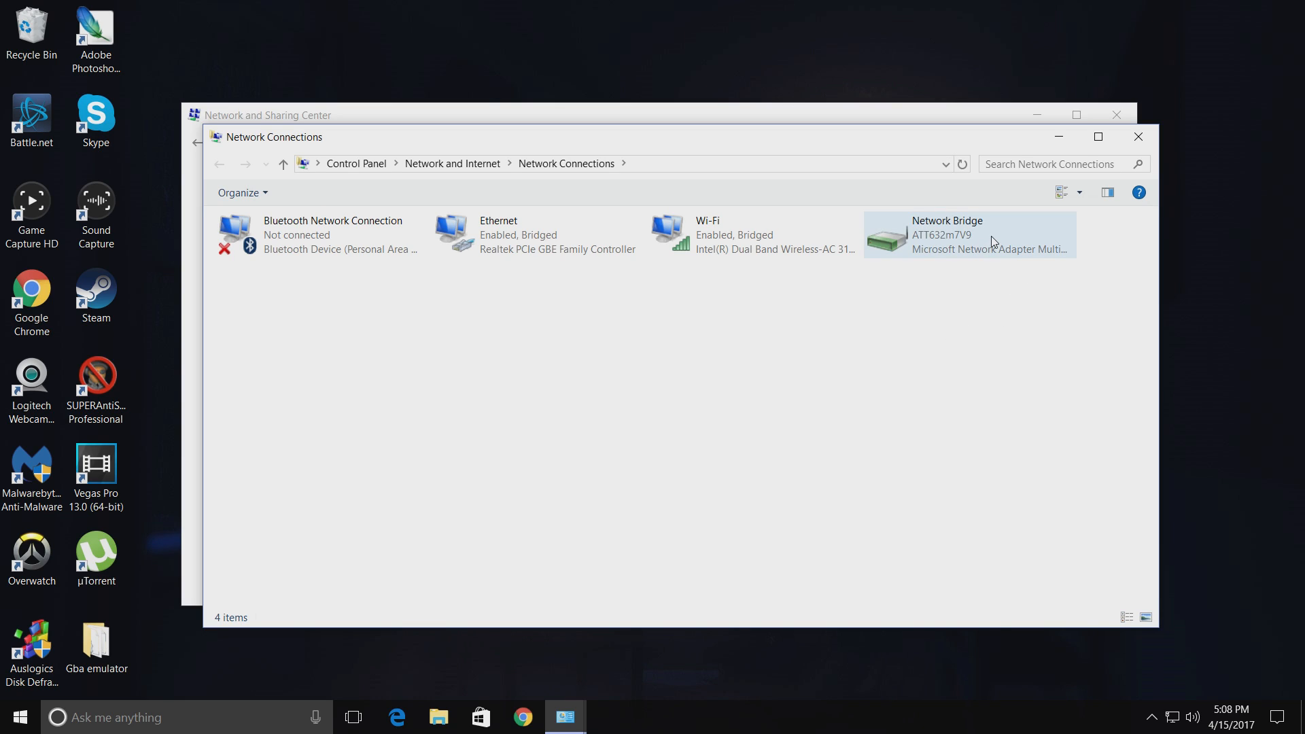
Step: Choose Delete from the Network Bridge's right-click menu
{"action": "right_click", "coordinate": [968, 235]}
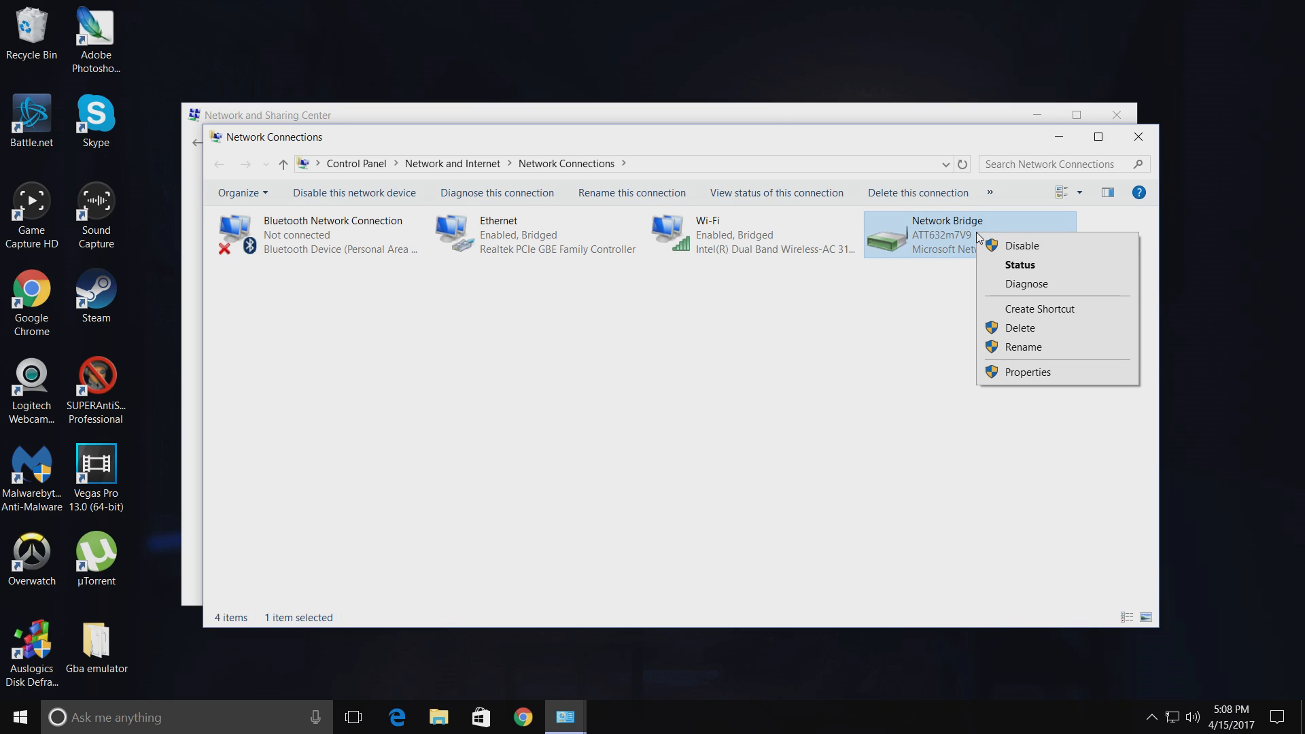
{"action": "mouse_move", "coordinate": [1019, 327]}
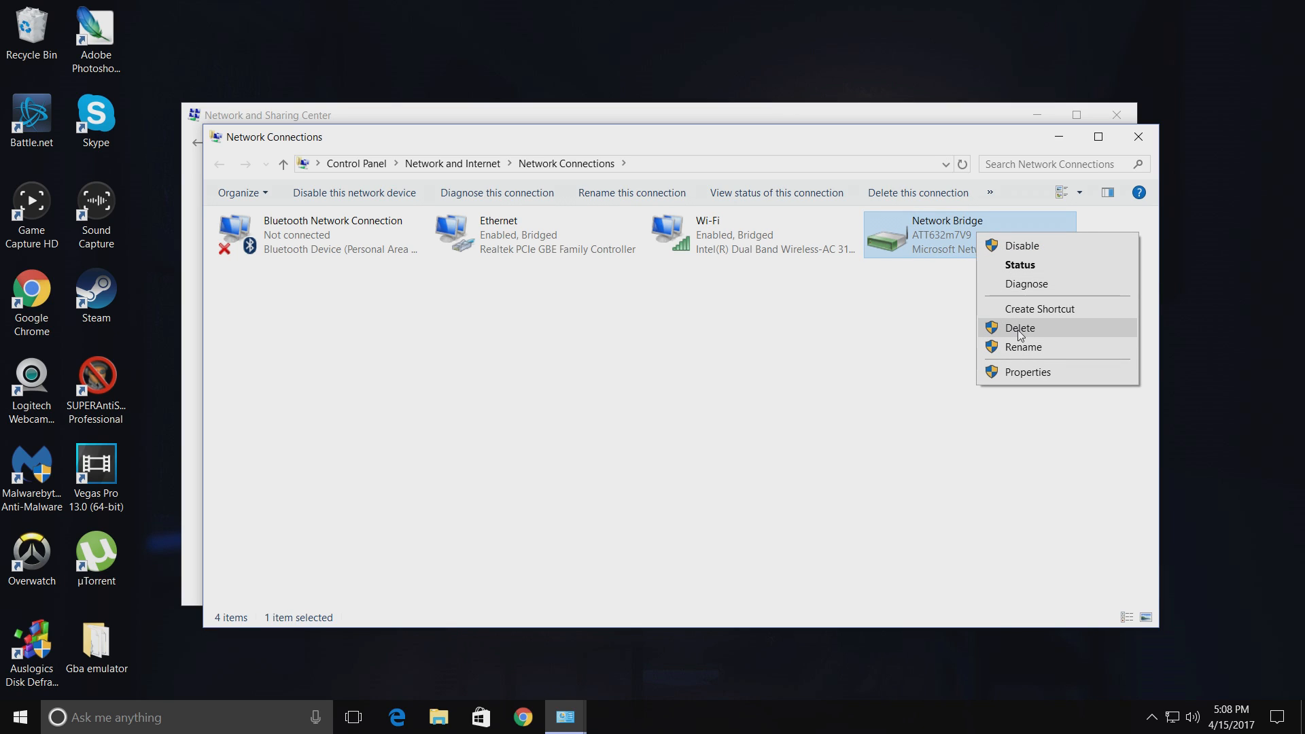
{"action": "left_click", "coordinate": [1019, 327]}
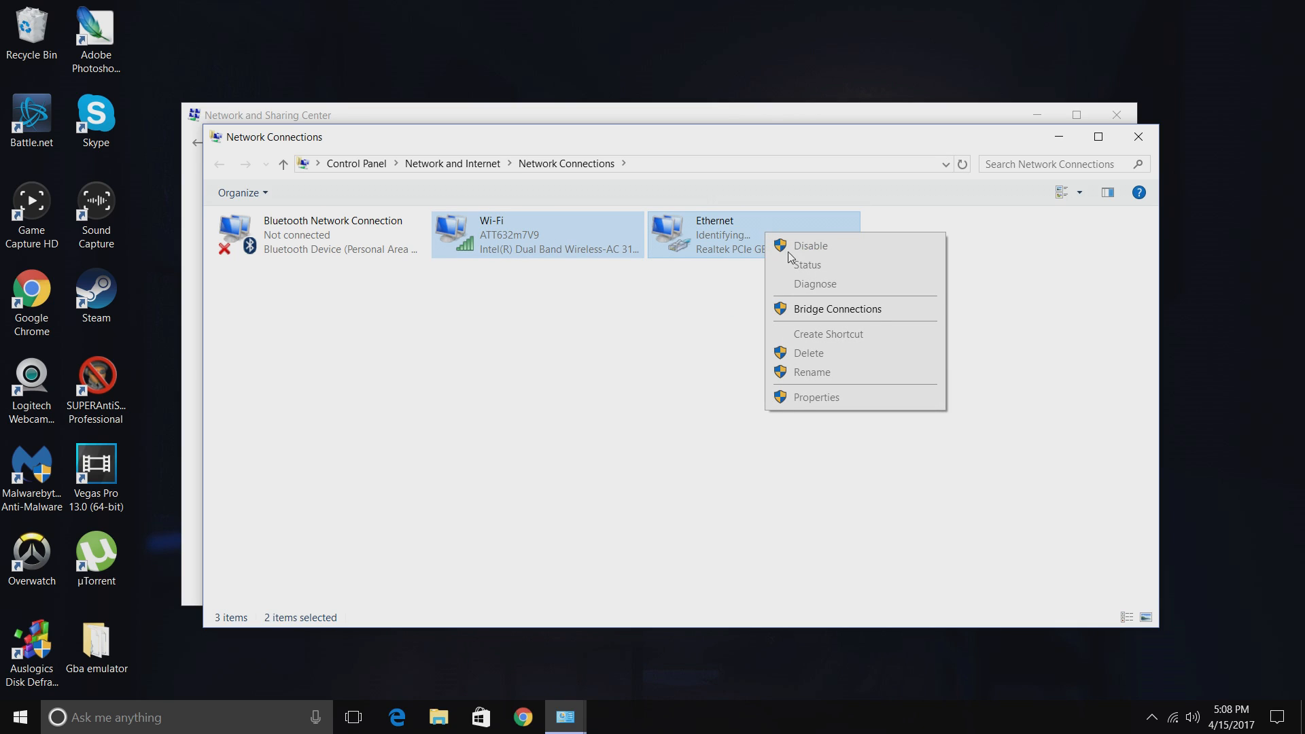
Step: Confirm deleting the old bridge and bridge Wi-Fi and Ethernet again
{"action": "left_click", "coordinate": [837, 309]}
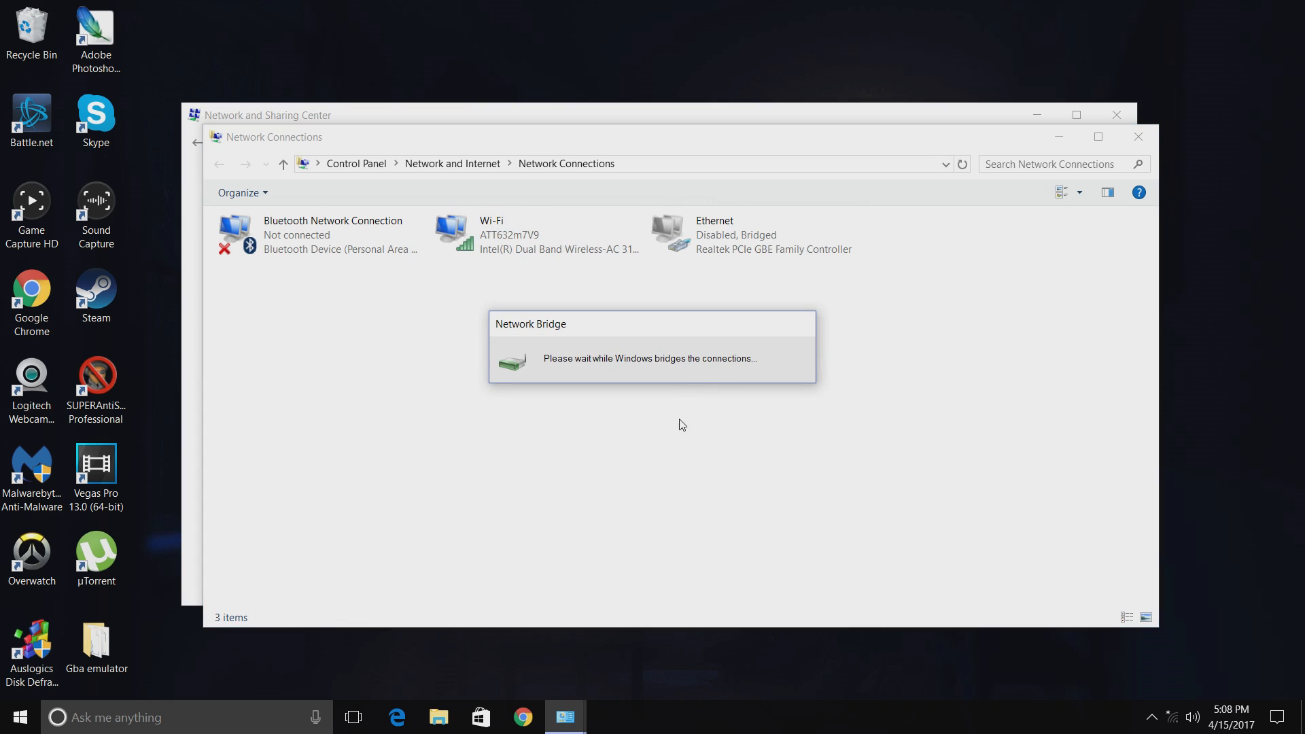
{"action": "mouse_move", "coordinate": [634, 427]}
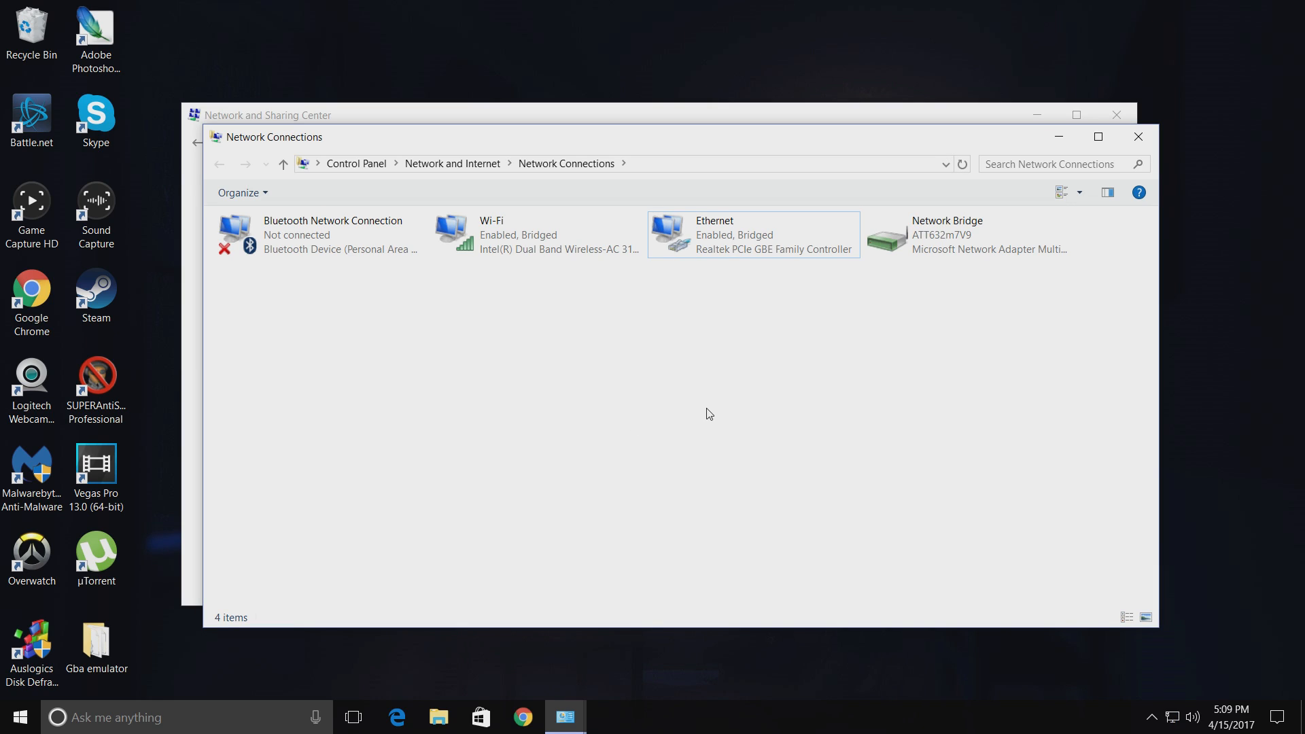
{"action": "mouse_move", "coordinate": [1039, 79]}
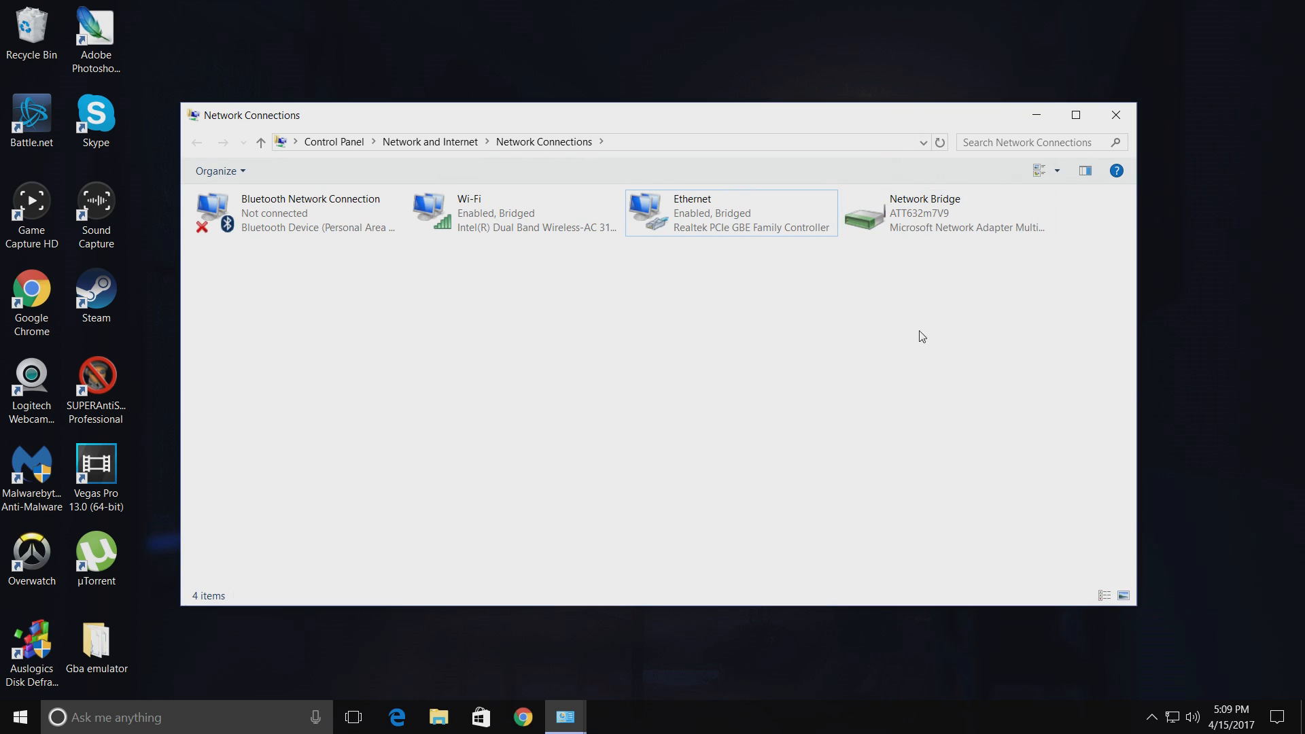
{"action": "mouse_move", "coordinate": [520, 326]}
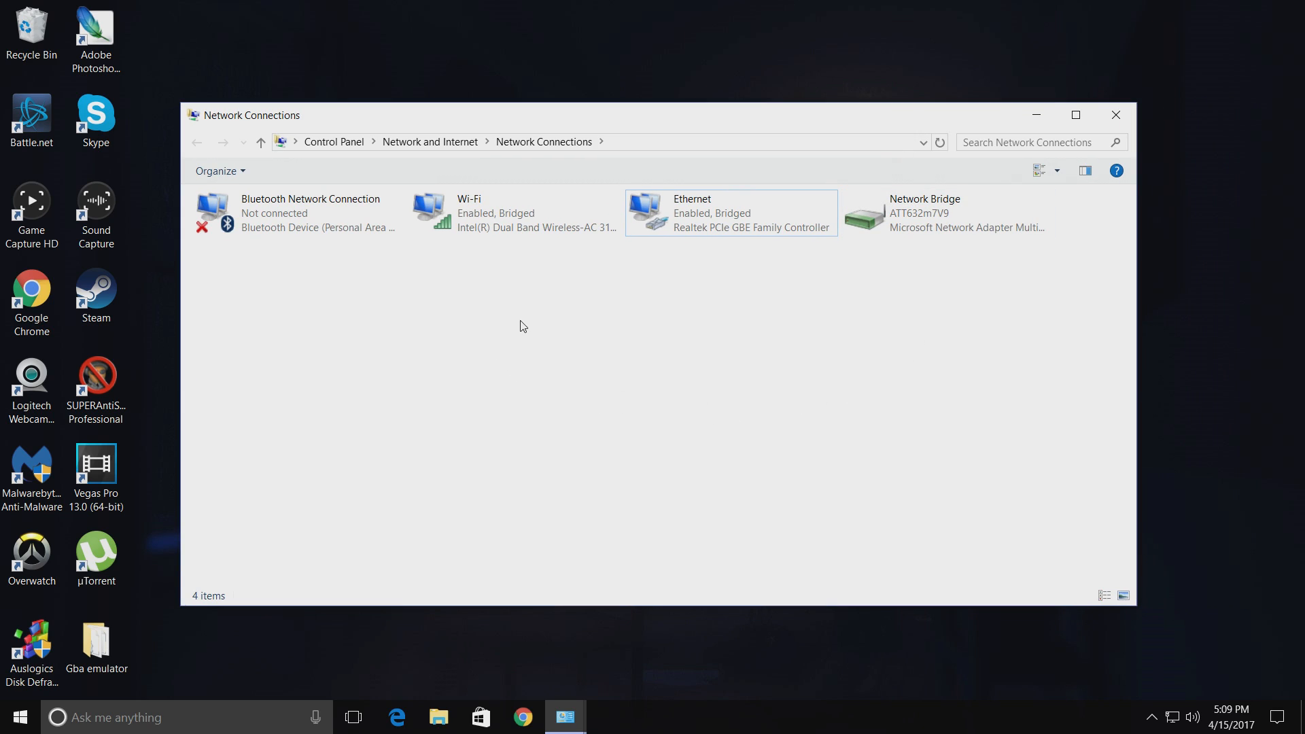
{"action": "mouse_move", "coordinate": [876, 297]}
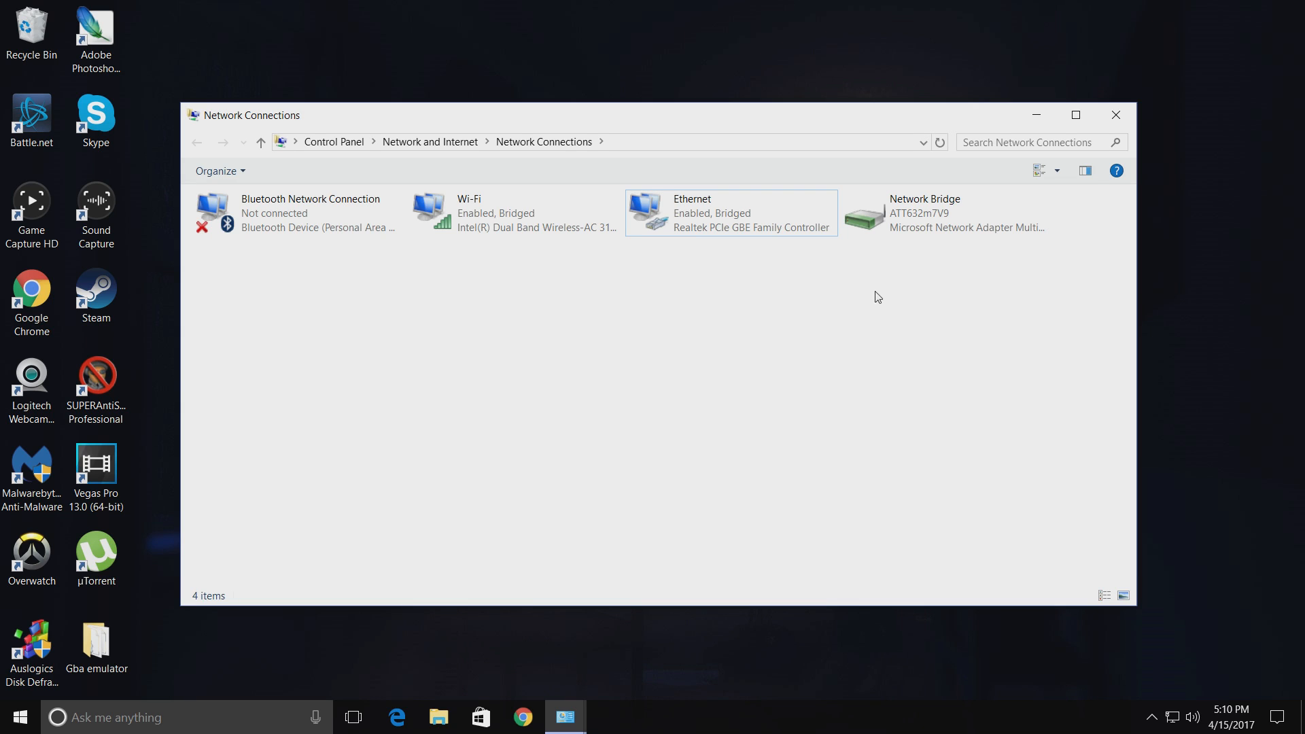
{"action": "mouse_move", "coordinate": [879, 302]}
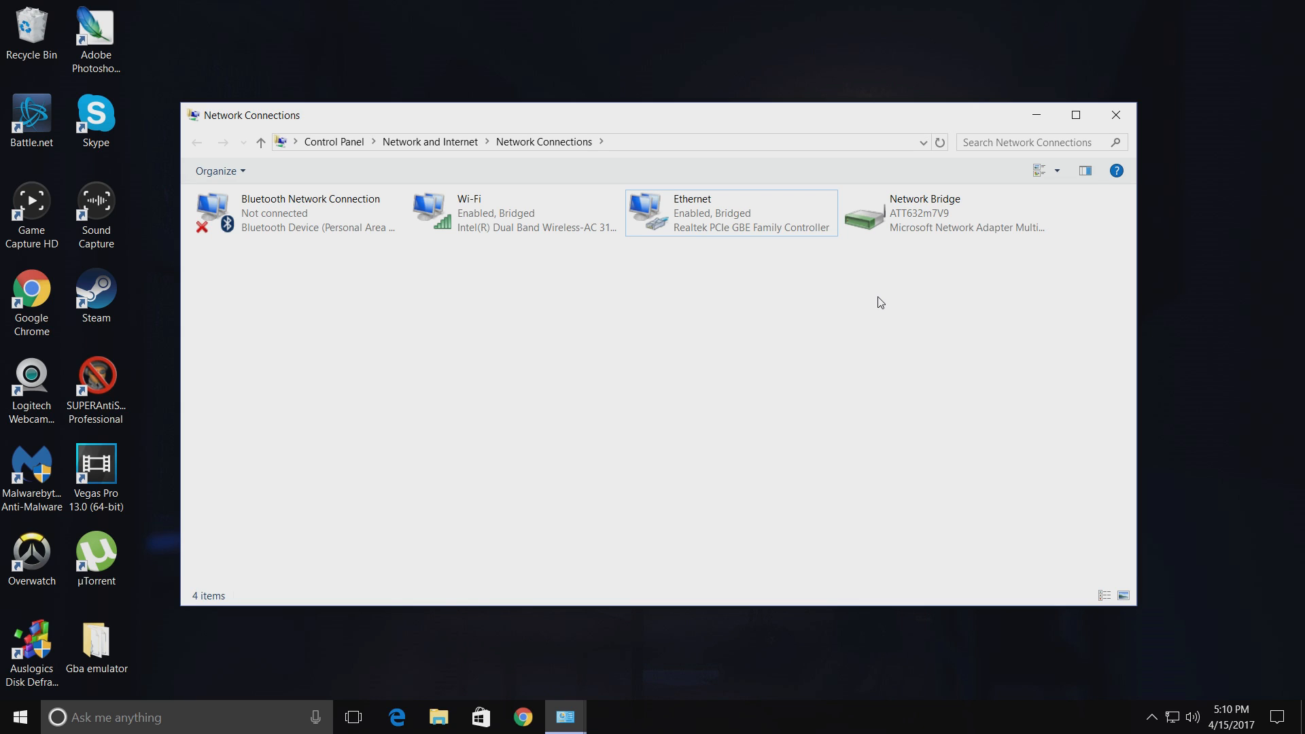
{"action": "mouse_move", "coordinate": [885, 308]}
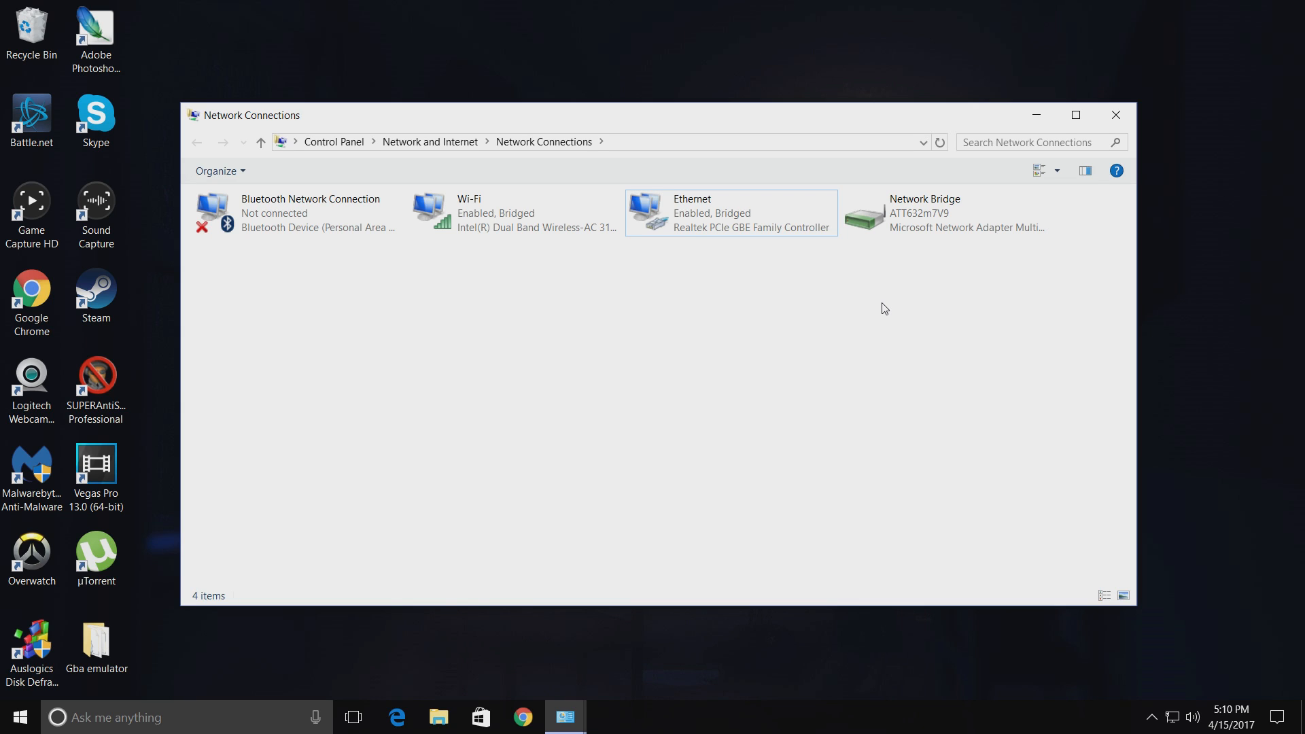